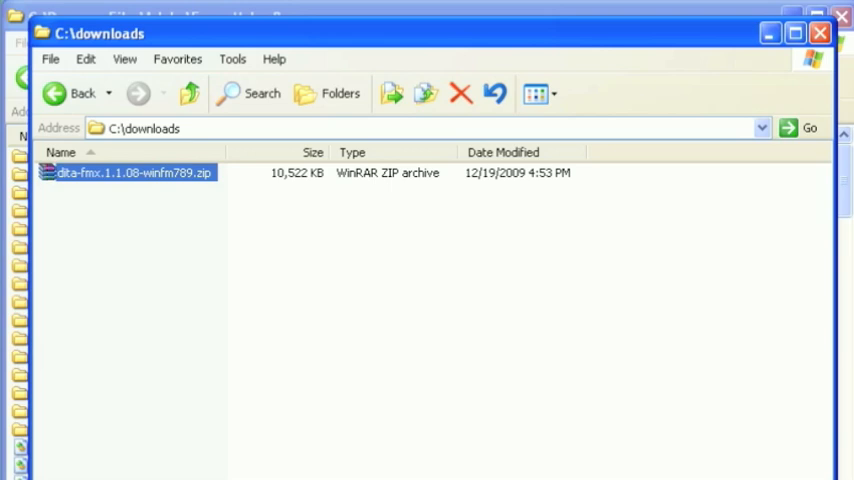
Run the DITA-FMx 1.1.08 installer from the downloaded zip and pass the information page
double_click(130, 172)
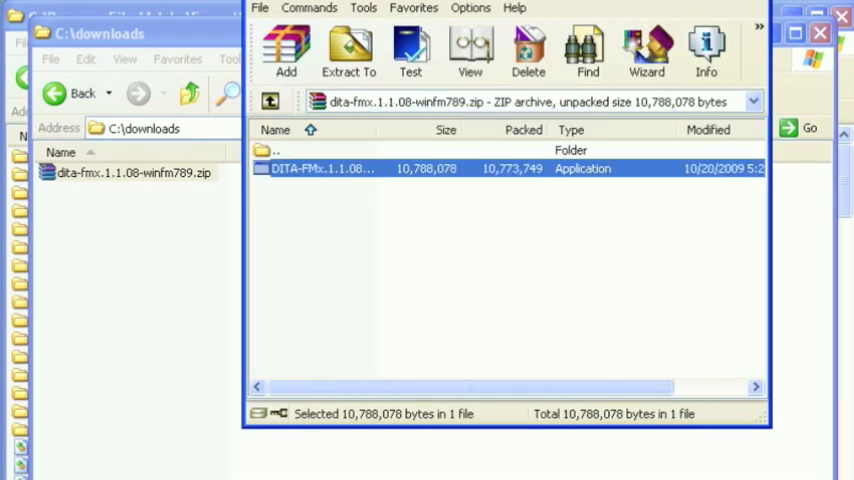
double_click(320, 168)
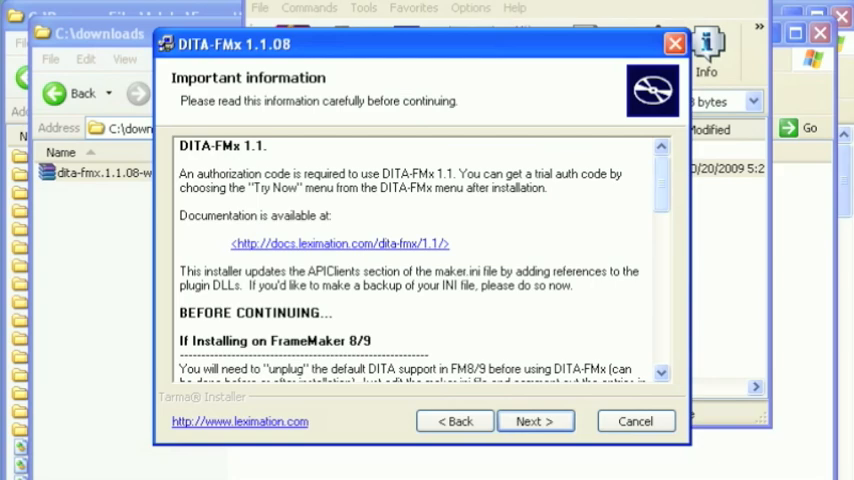
scroll(down, 3)
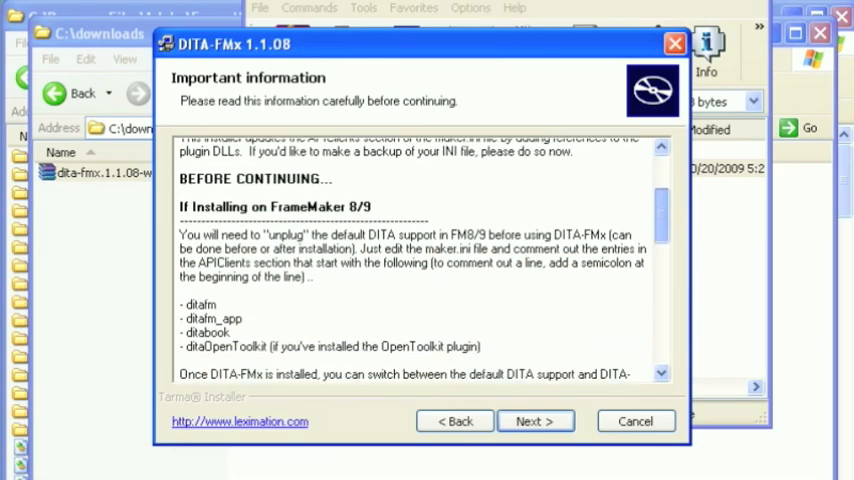
scroll(down, 3)
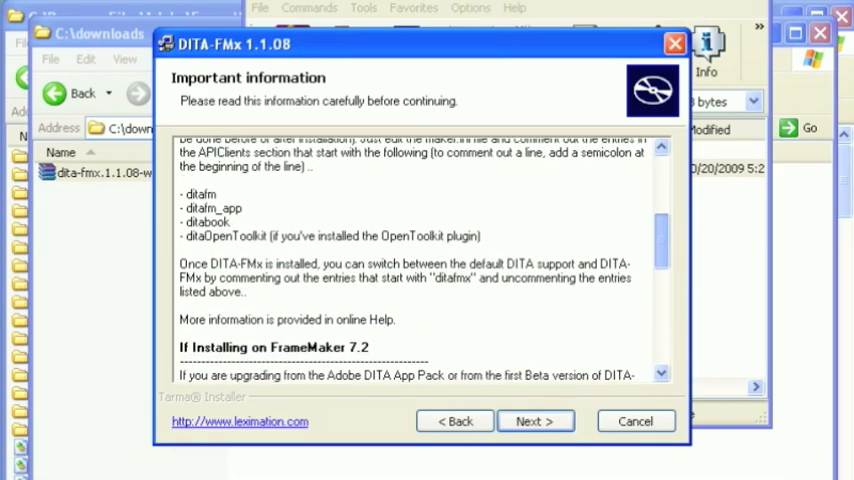
scroll(down, 3)
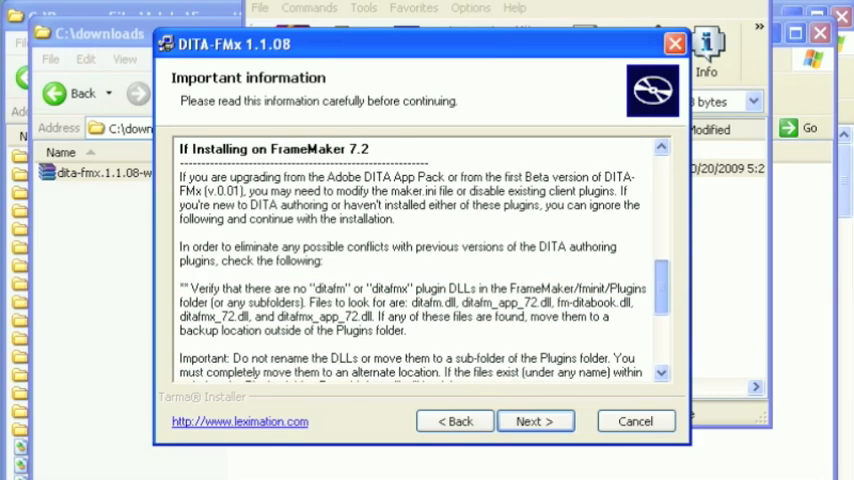
scroll(down, 3)
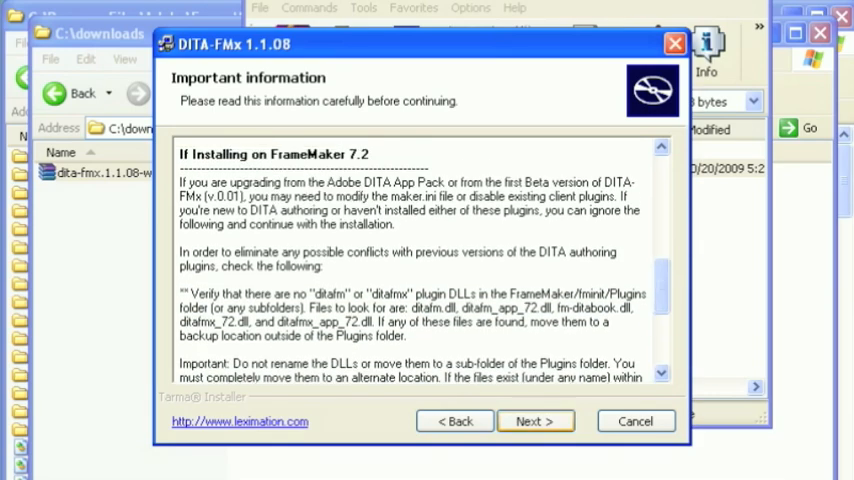
click(534, 421)
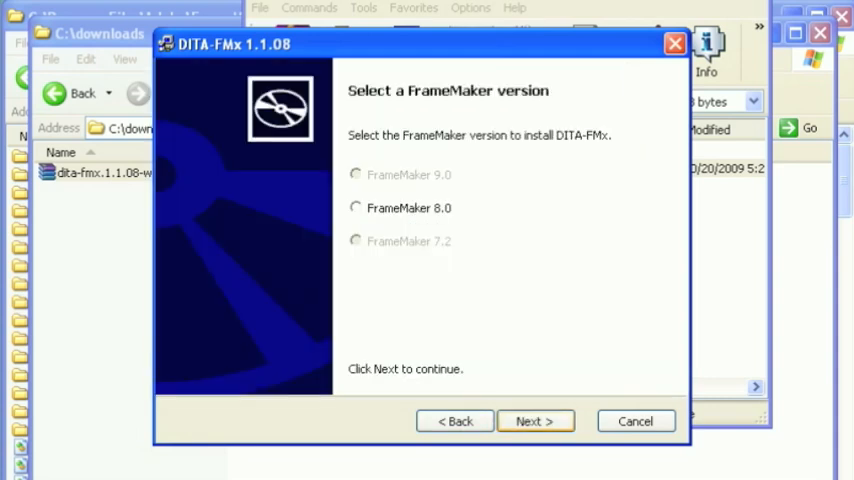
Choose FrameMaker 8.0 as the target version and install DITA-FMx into FrameMaker8
click(355, 207)
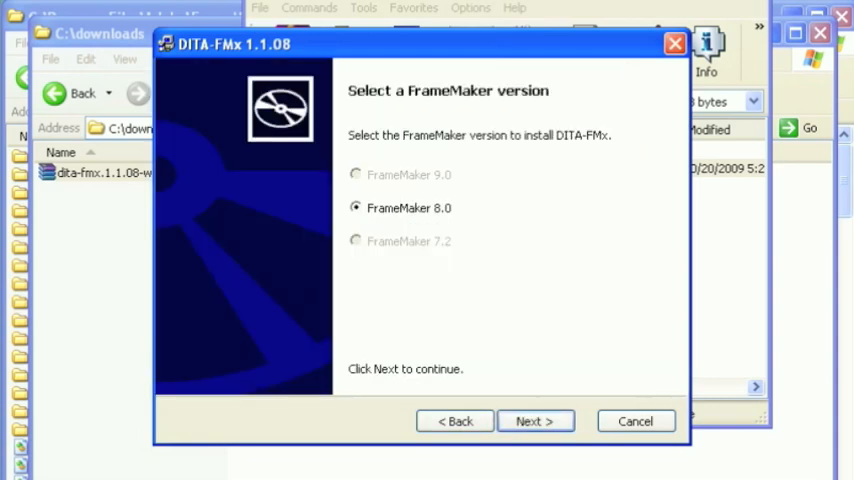
click(535, 420)
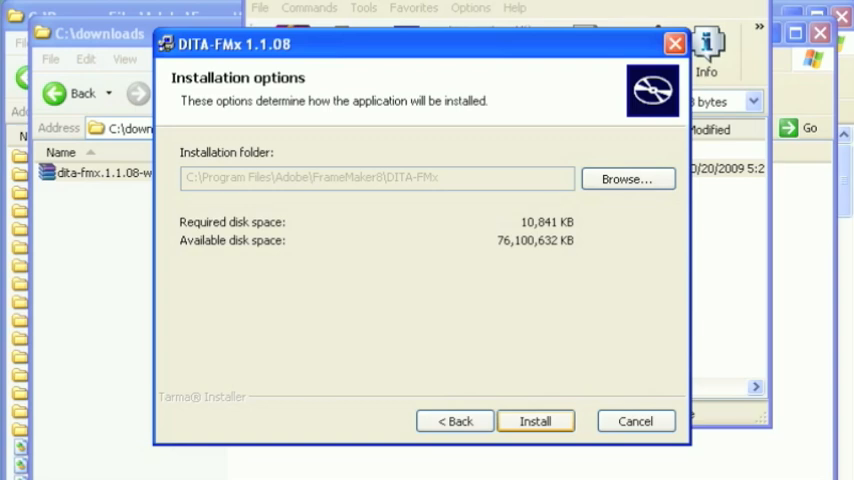
click(535, 420)
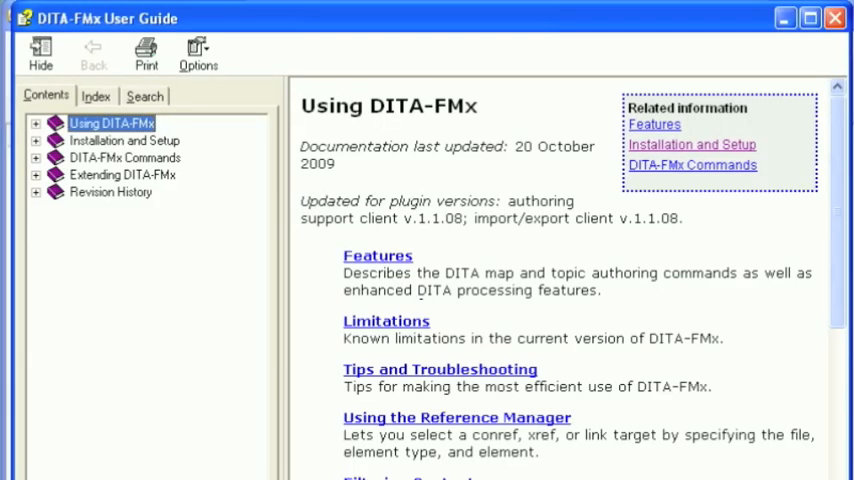
View the 'Before Running the Installer' topic under Installation and Setup, then close the guide
click(36, 140)
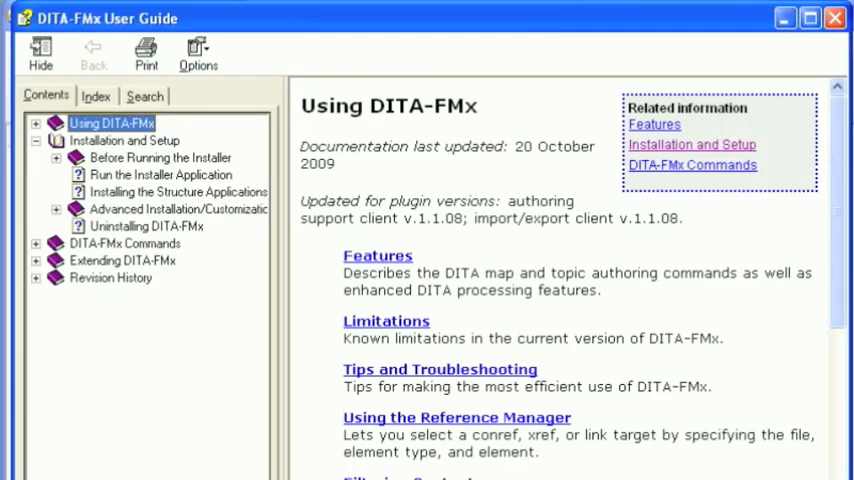
click(158, 157)
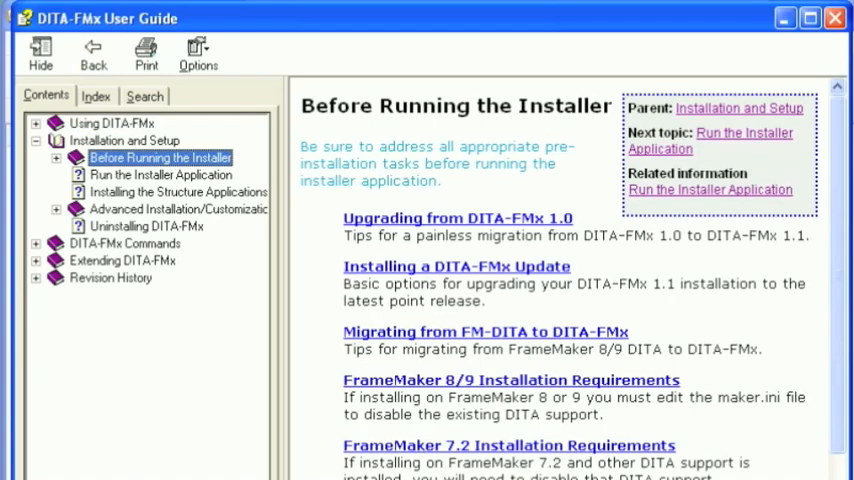
click(160, 175)
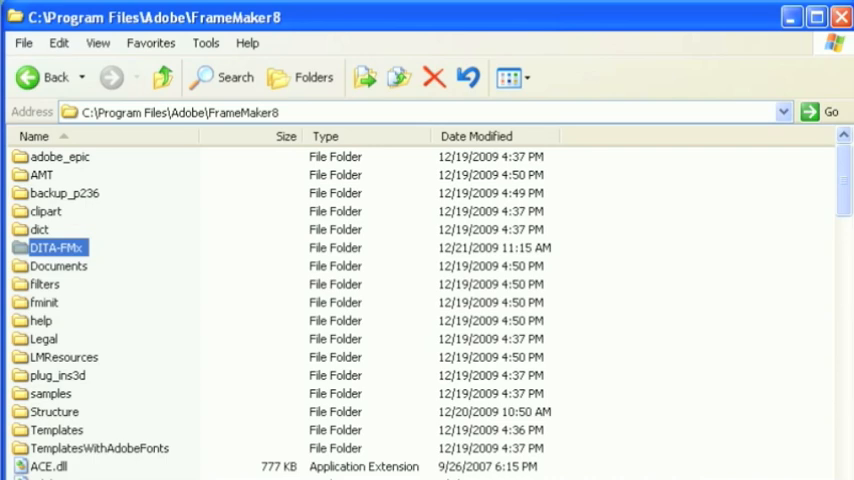
mouse_move(55, 247)
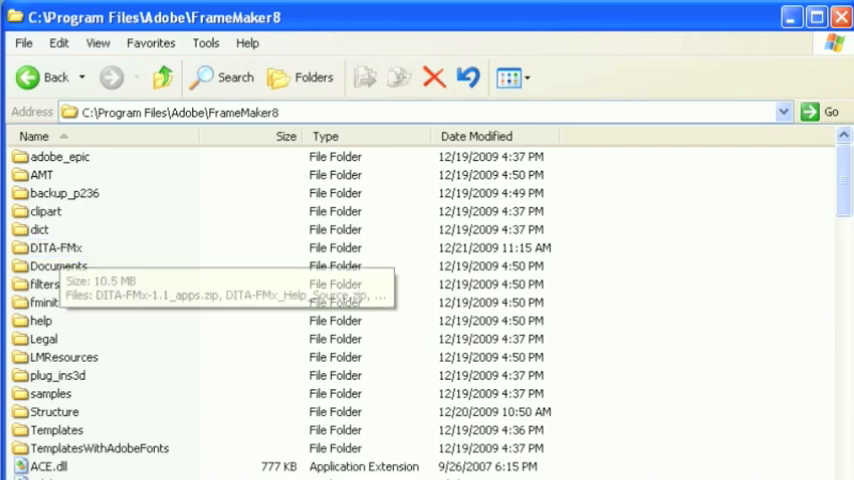
Browse the FrameMaker8 program folder and select the maker.ini file
click(56, 247)
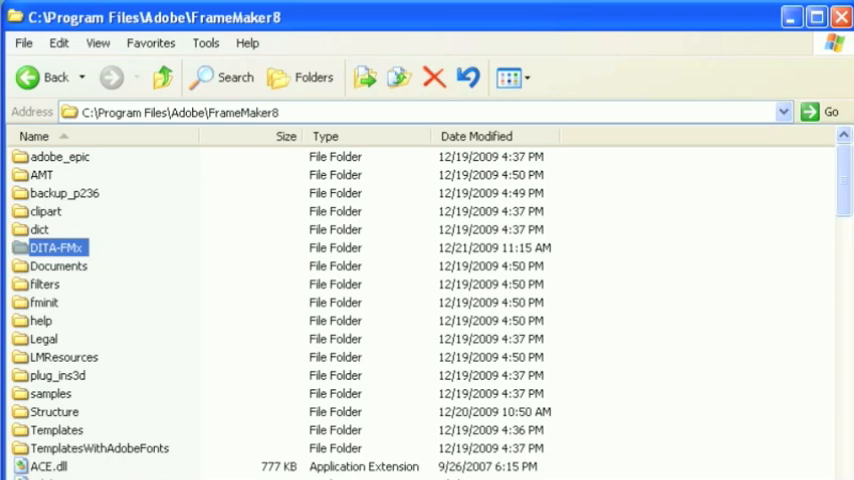
double_click(53, 247)
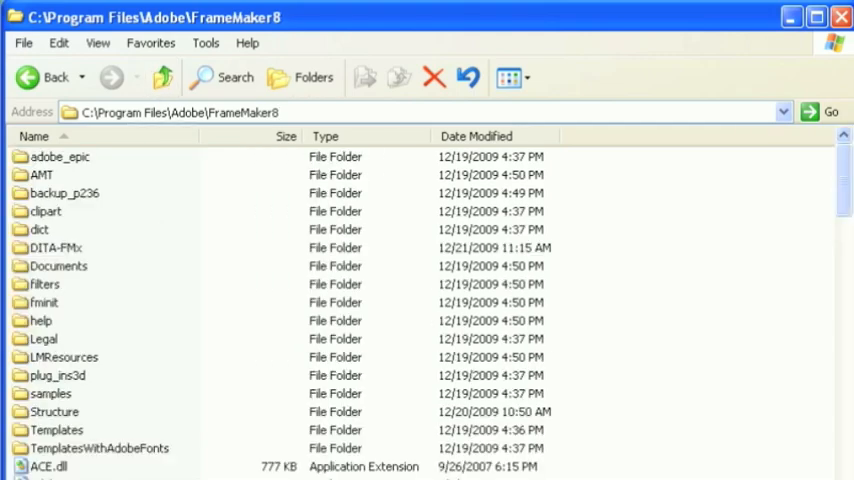
scroll(down, 3)
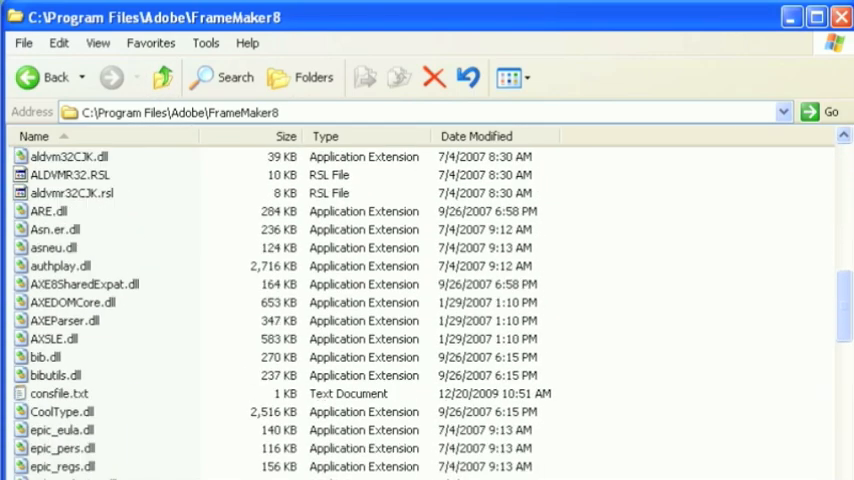
scroll(down, 3)
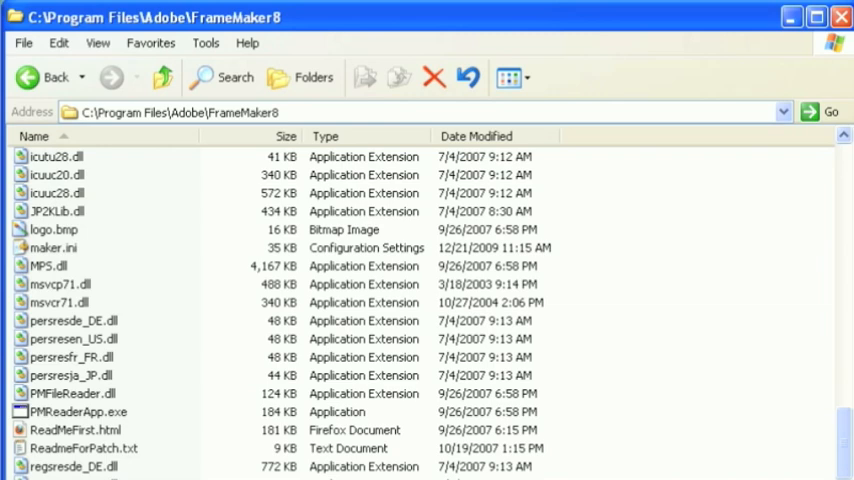
scroll(up, 3)
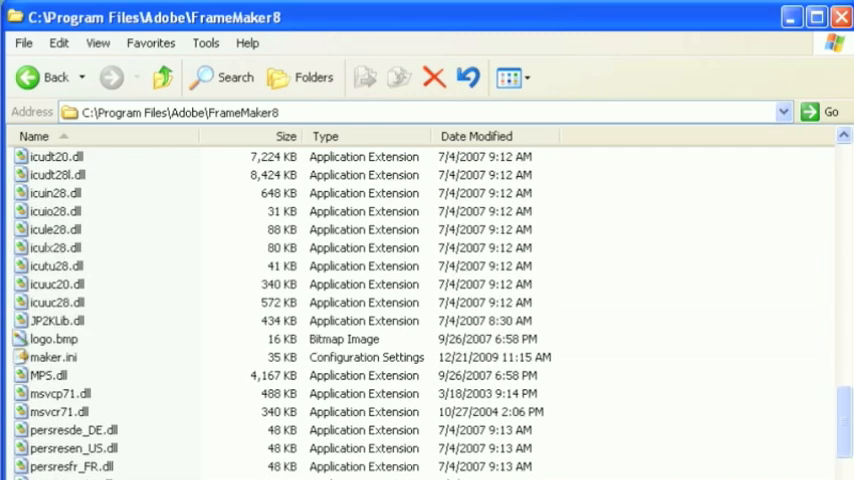
click(53, 357)
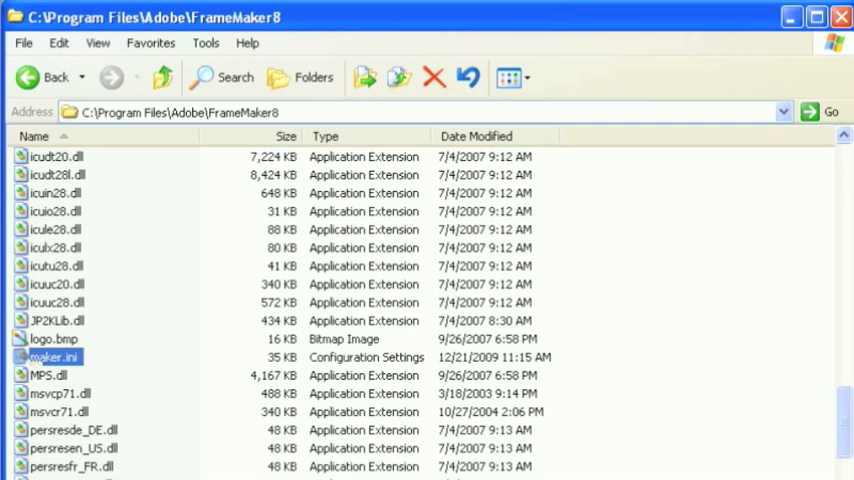
Open maker.ini, find the APIClients section and review the ditafmx client entries, then close it
double_click(51, 357)
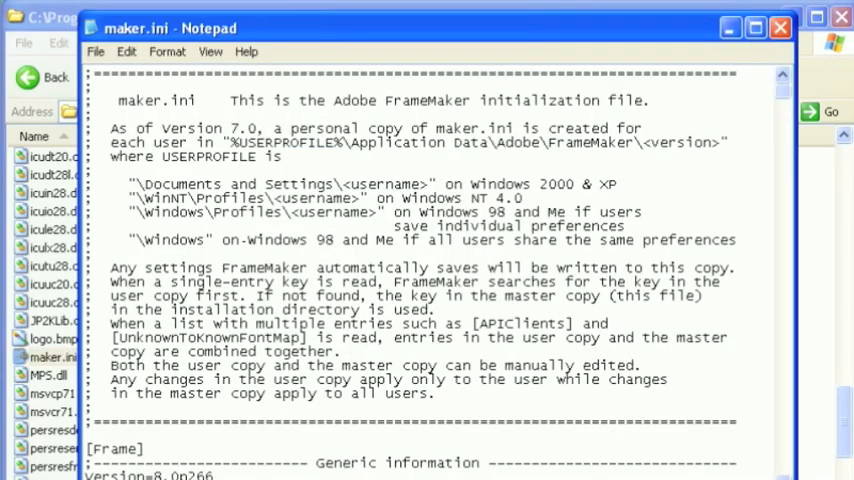
key(Ctrl+f)
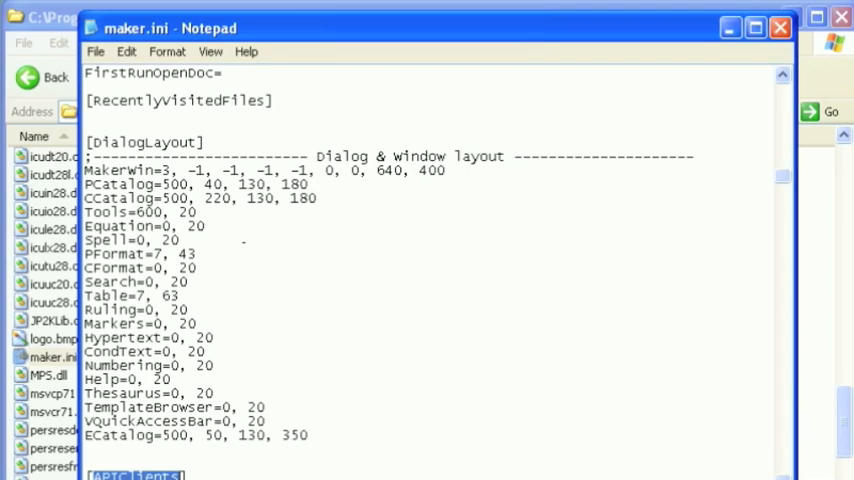
scroll(down, 3)
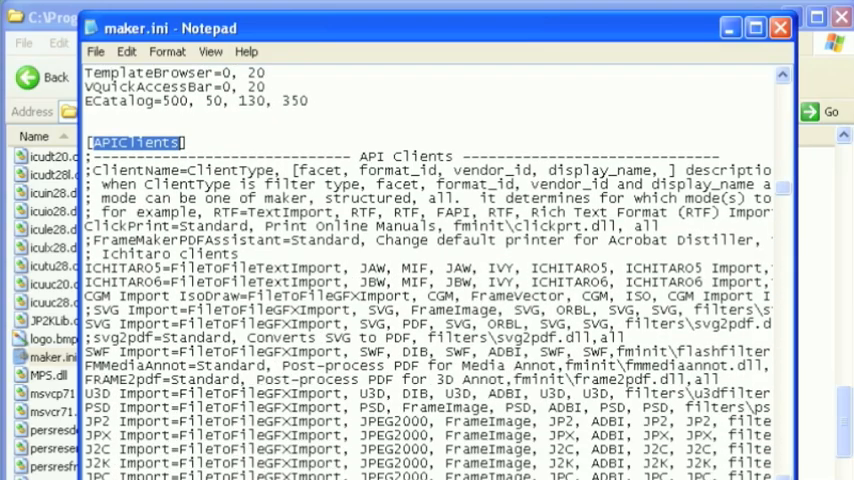
scroll(down, 3)
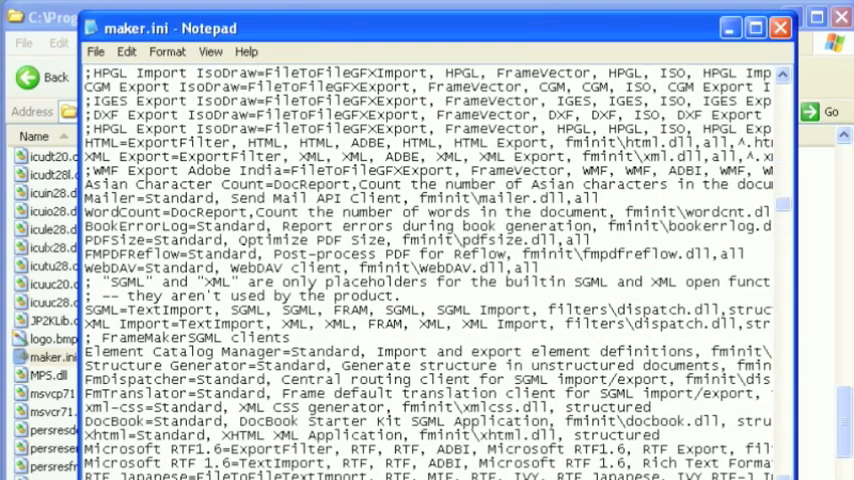
scroll(down, 3)
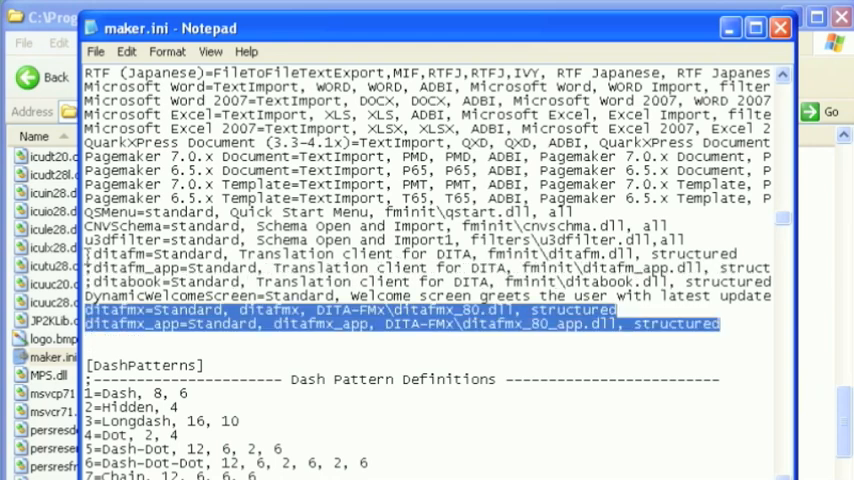
click(96, 51)
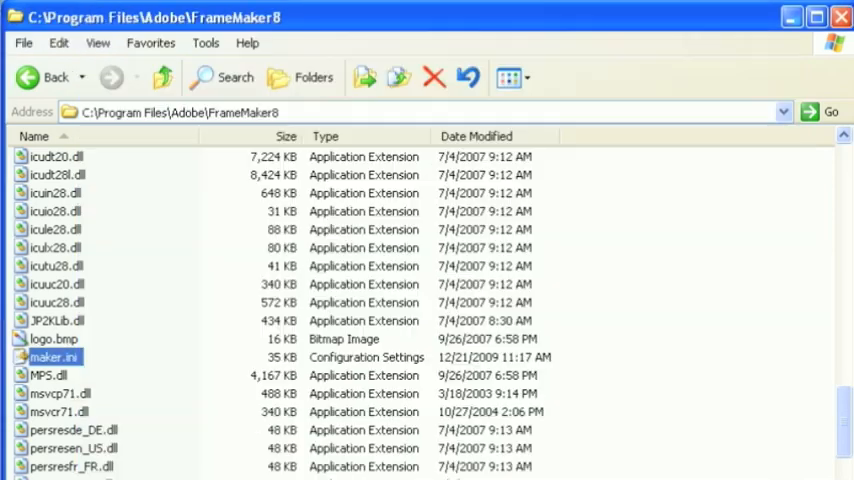
Extract DITA-FMx-1.1_apps.zip into FrameMaker's Structure\xml folder
scroll(up, 3)
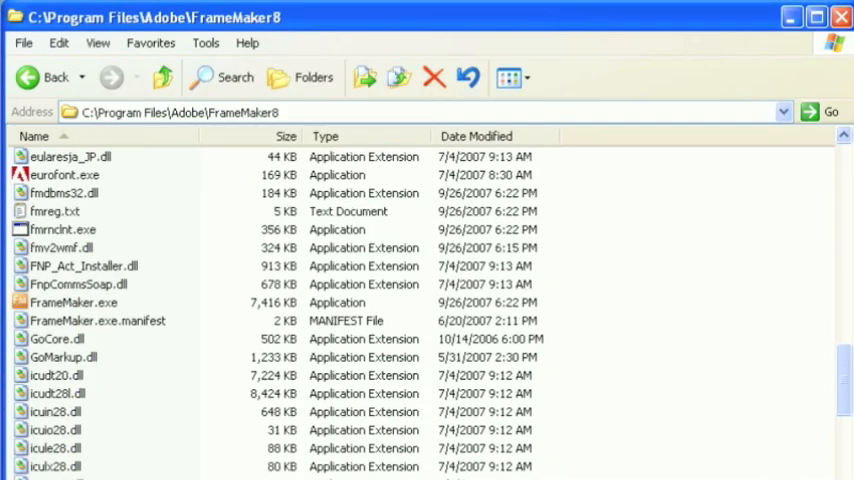
scroll(up, 3)
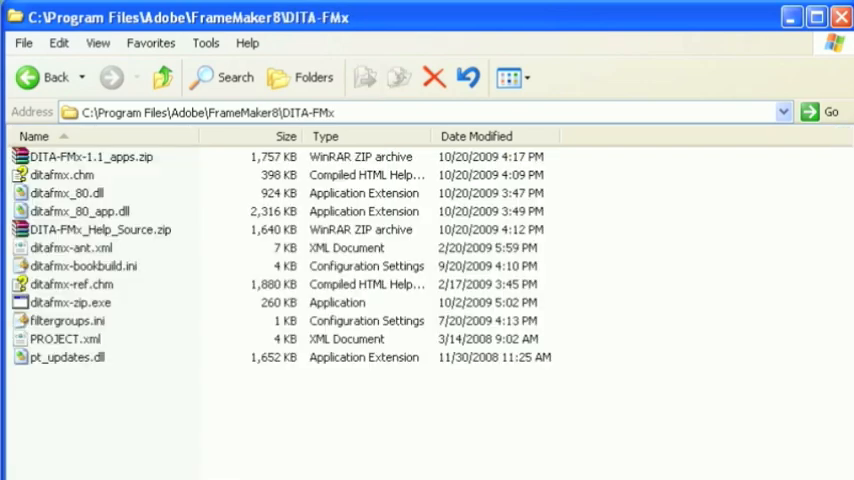
click(90, 156)
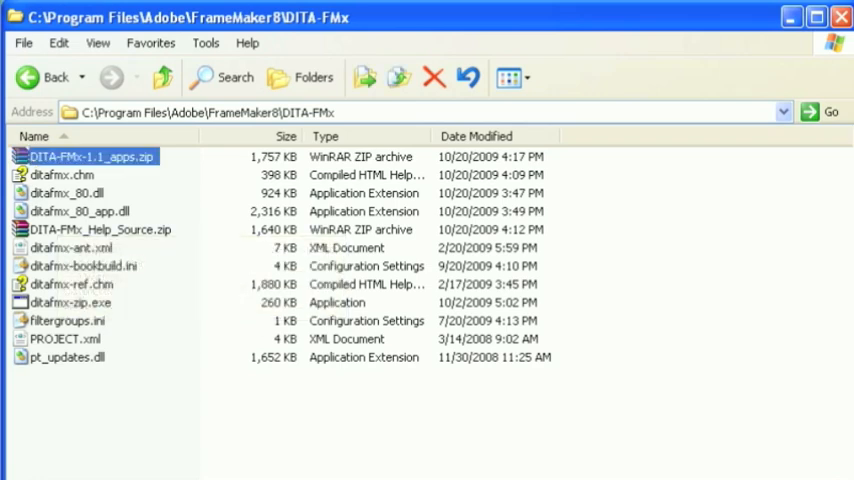
right_click(85, 156)
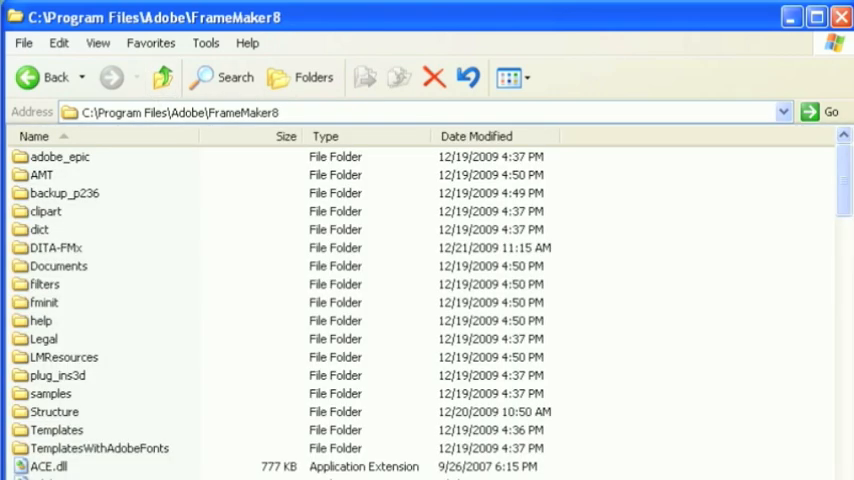
click(54, 411)
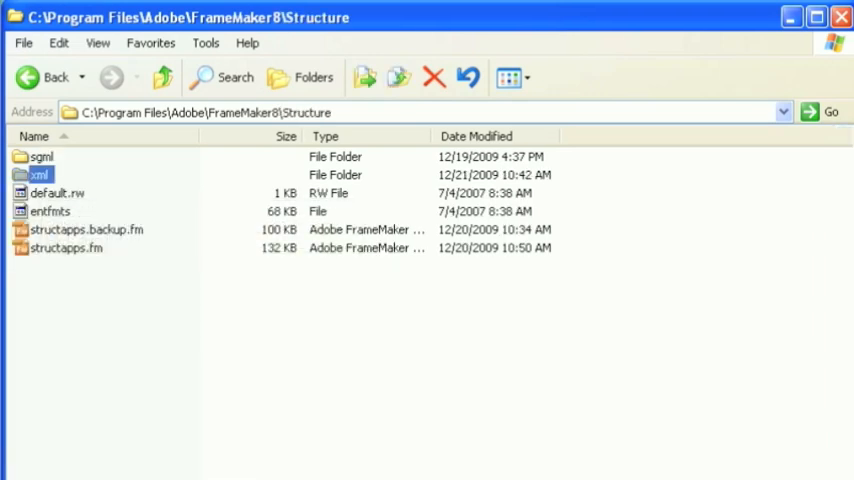
double_click(37, 174)
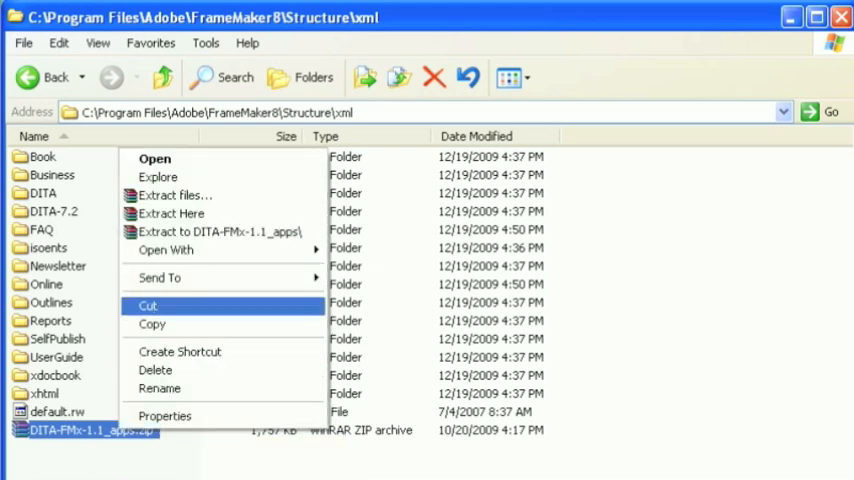
click(170, 213)
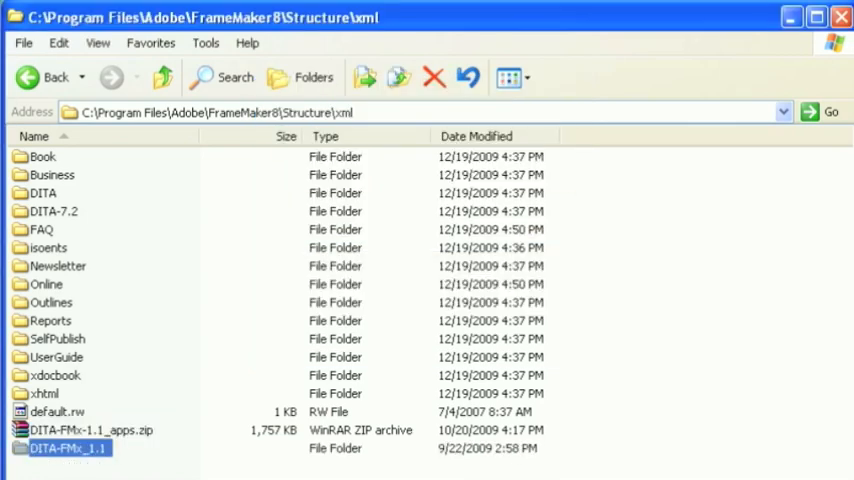
Open the extracted DITA-FMx_1.1 folder and look at its Map and Topic folders
double_click(65, 448)
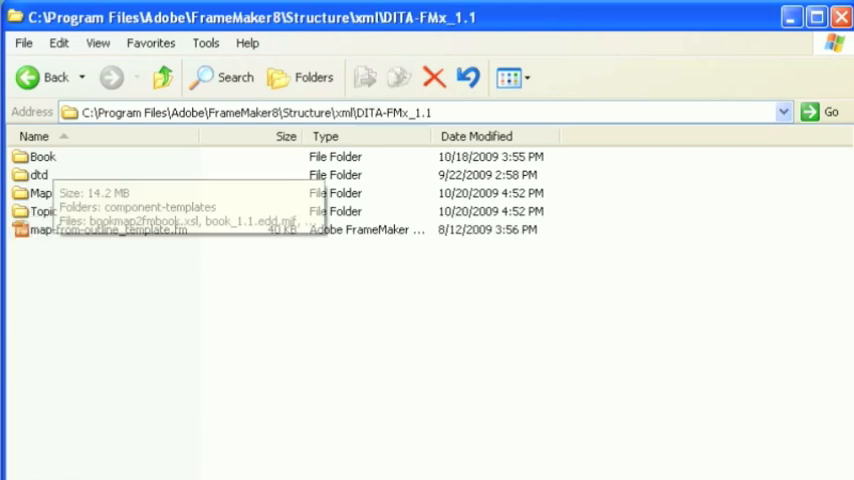
click(41, 192)
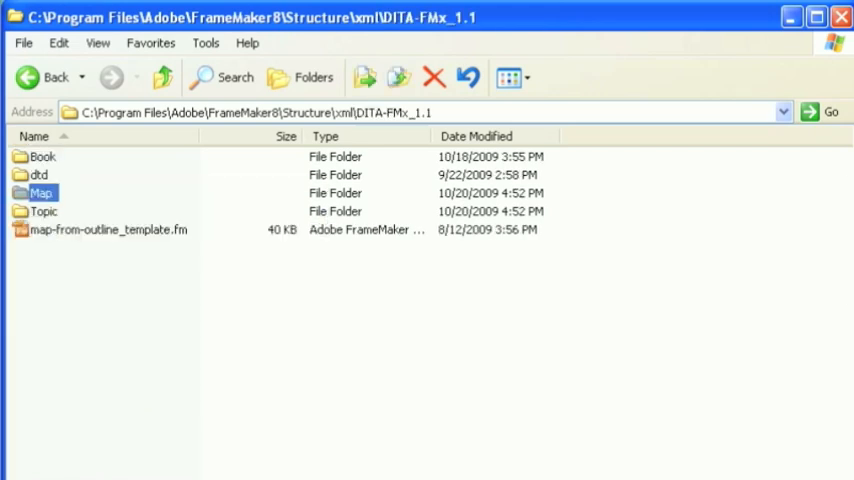
click(44, 211)
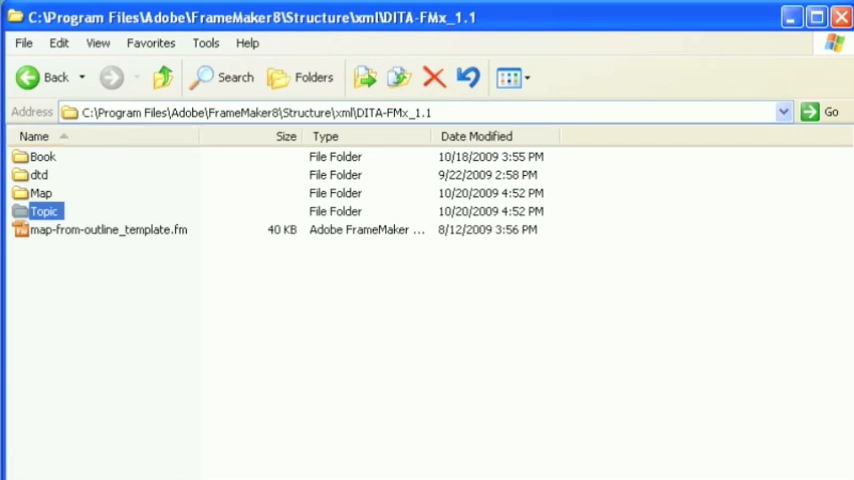
Start FrameMaker, check the DITA-FMx menu, and open structapps.fm from recent files
double_click(108, 229)
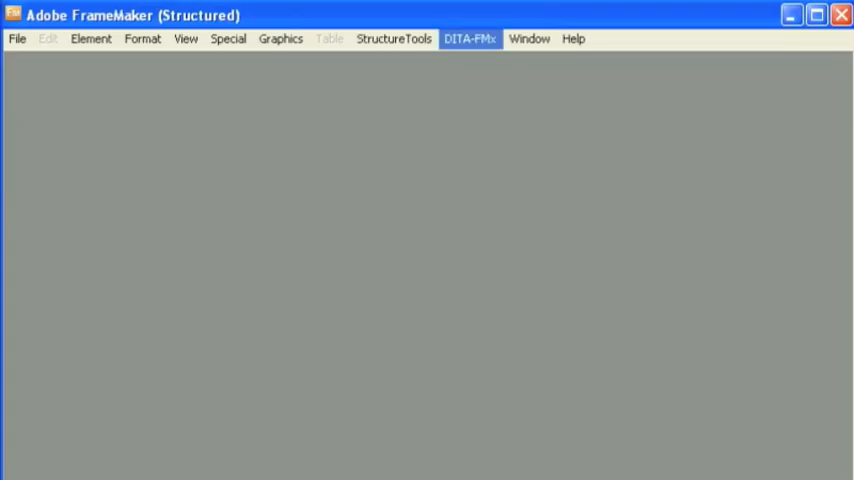
click(469, 38)
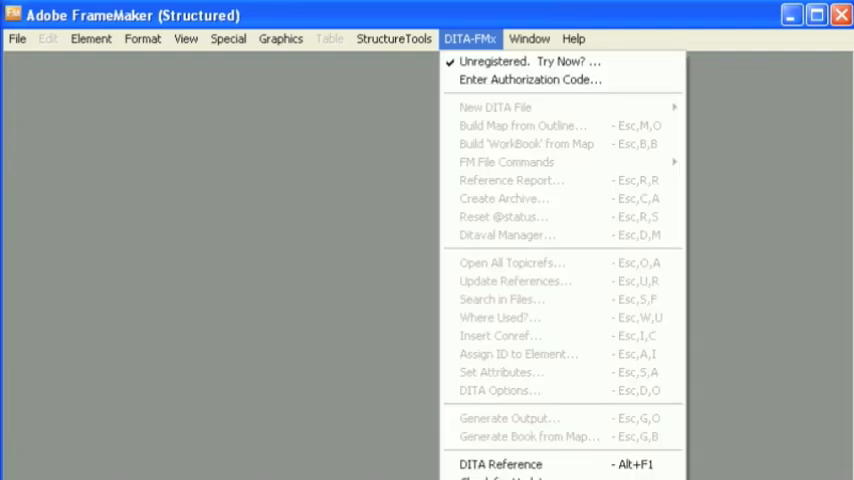
click(17, 38)
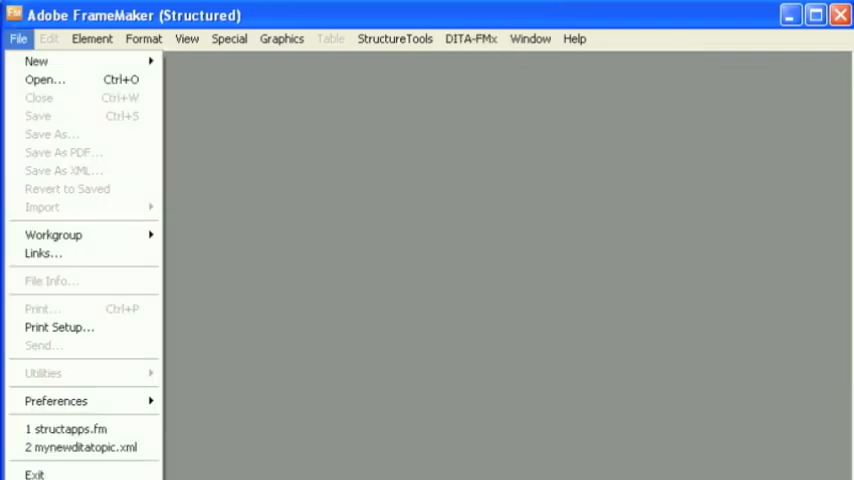
click(56, 400)
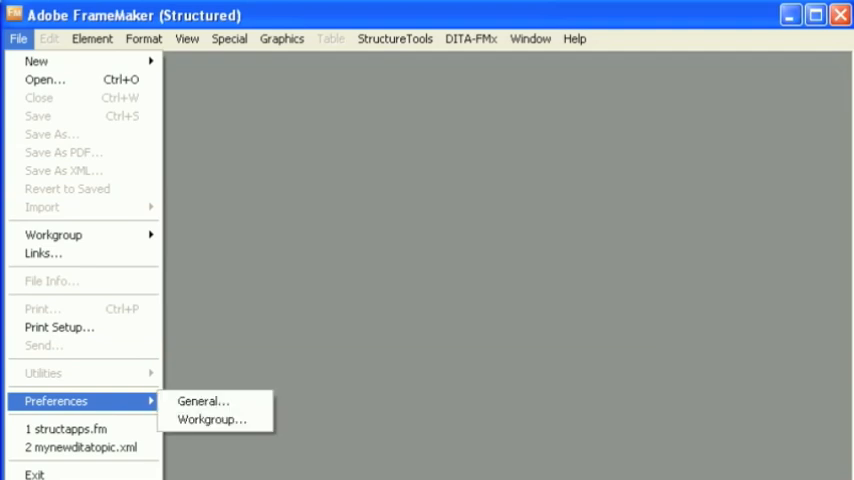
click(203, 401)
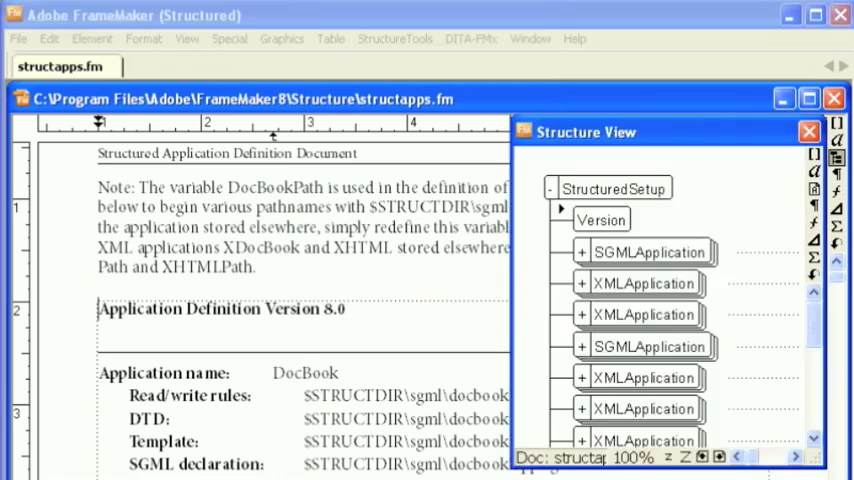
Import structapps-stub_book_1.1.fm from xml\DITA-FMx_1.1\Book after the Version element
click(601, 219)
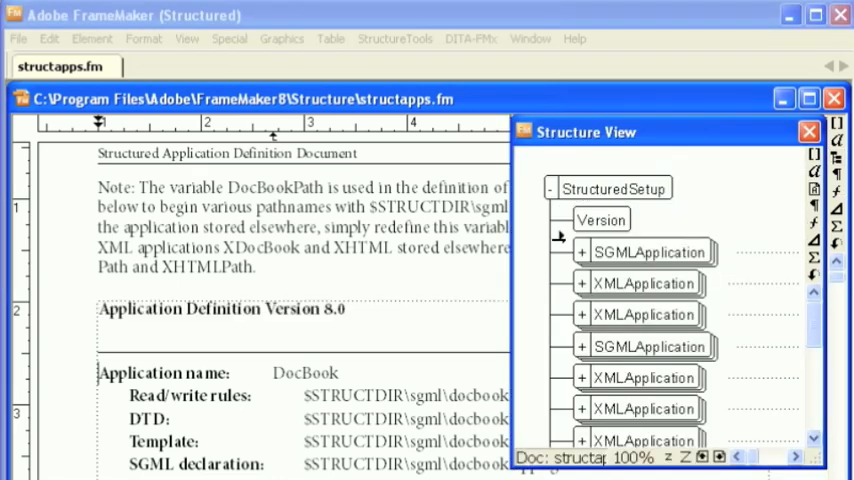
click(18, 38)
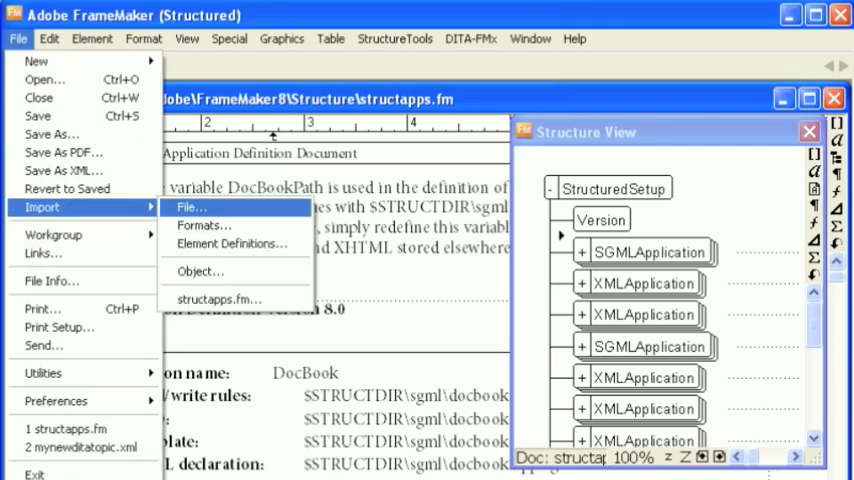
click(191, 207)
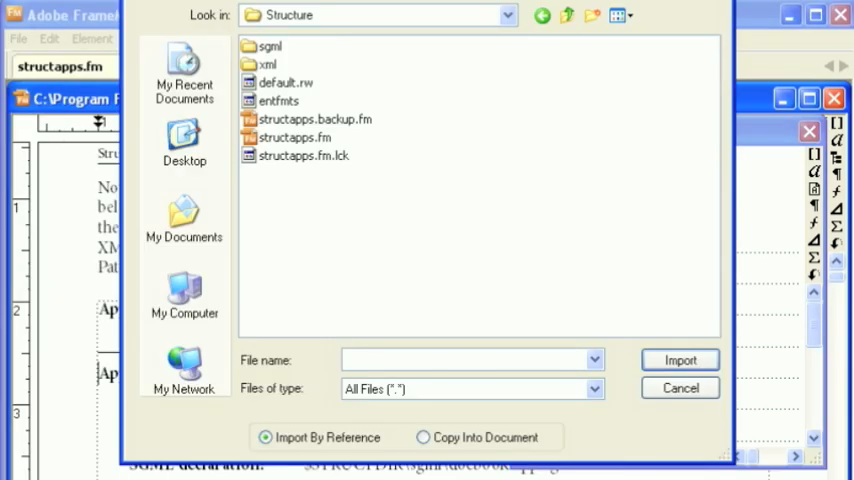
double_click(267, 64)
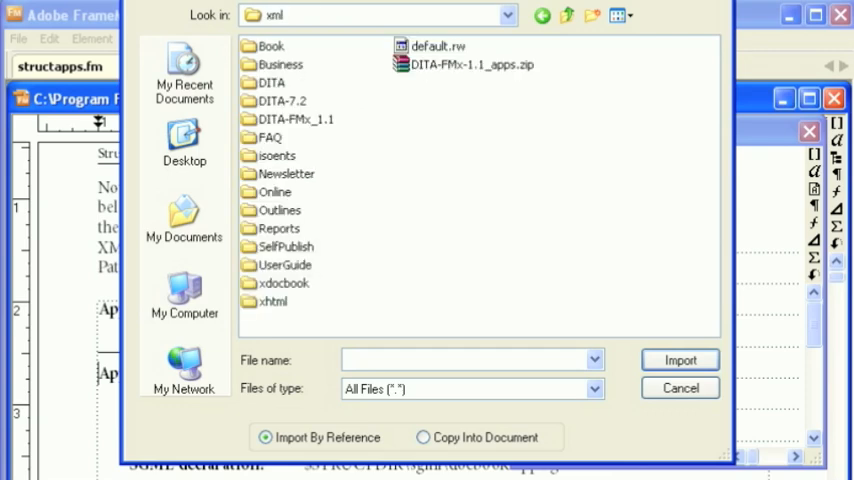
double_click(271, 46)
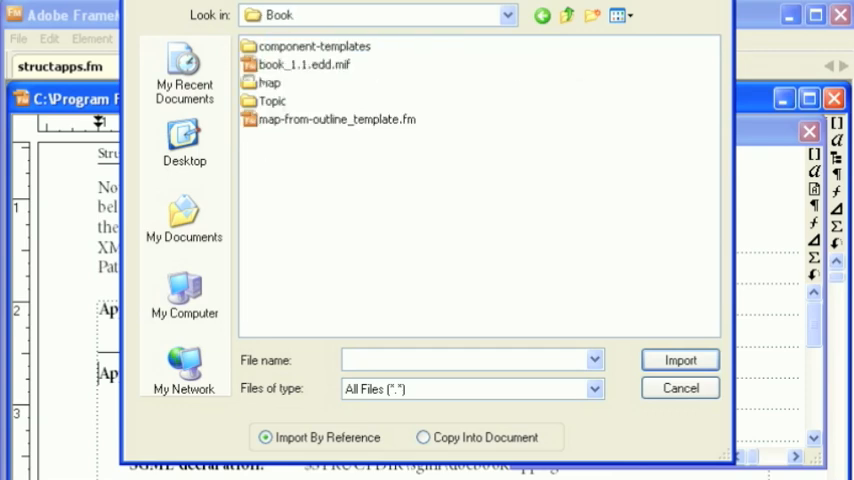
click(335, 137)
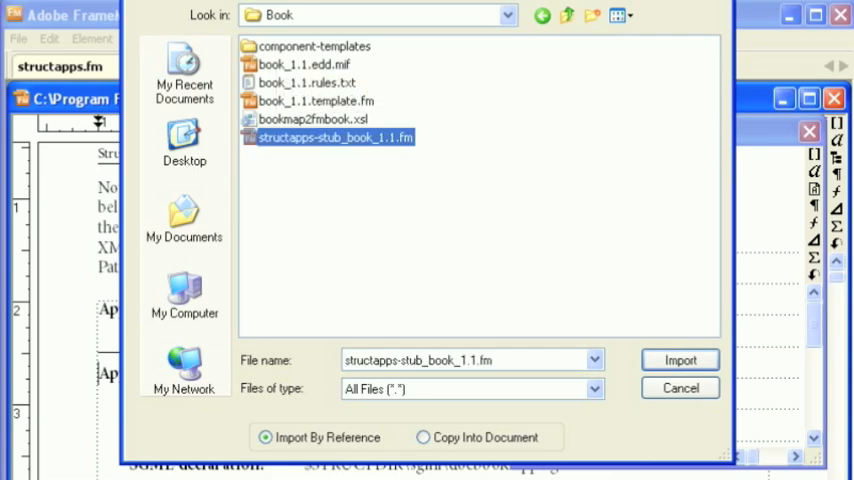
click(680, 360)
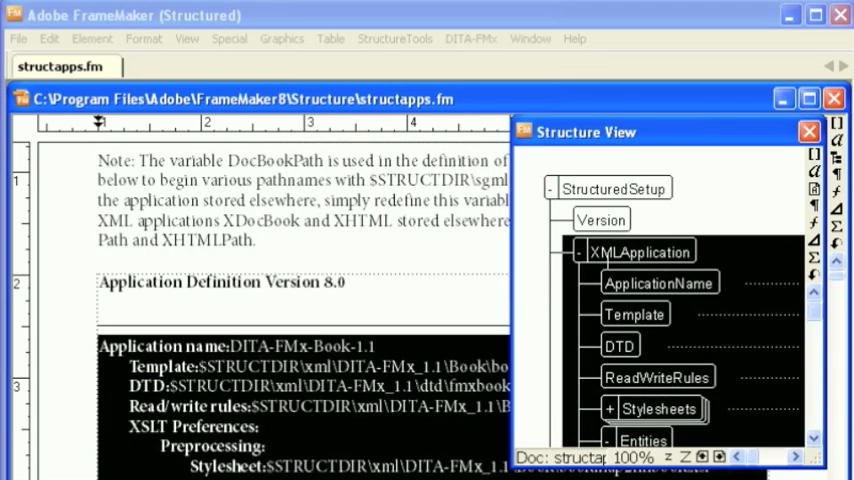
Import structapps-stub_map_1.1.fm from the Map folder after Version and collapse the new element
click(579, 252)
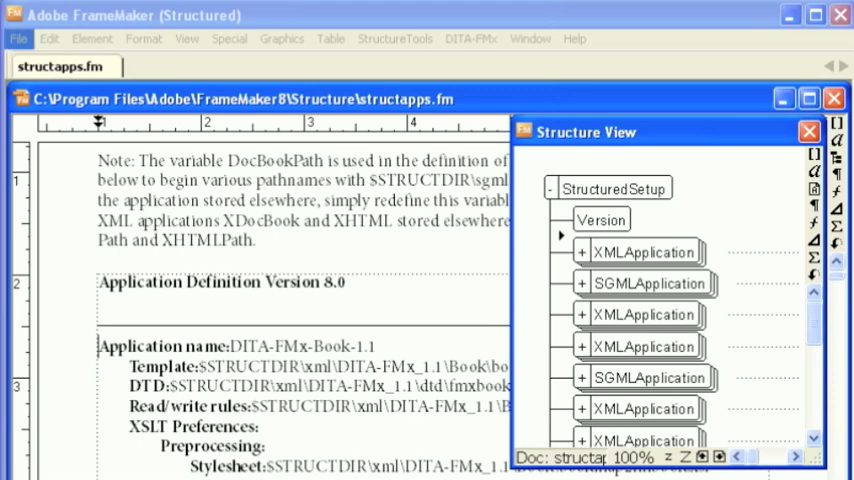
click(17, 38)
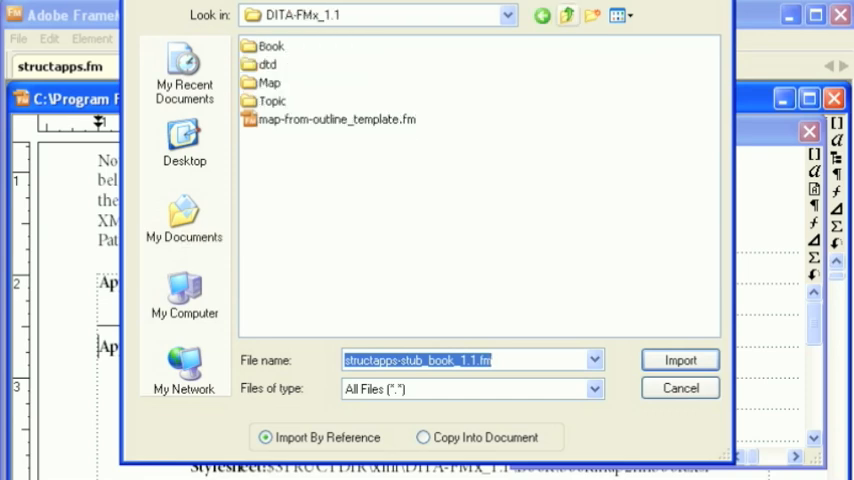
double_click(270, 83)
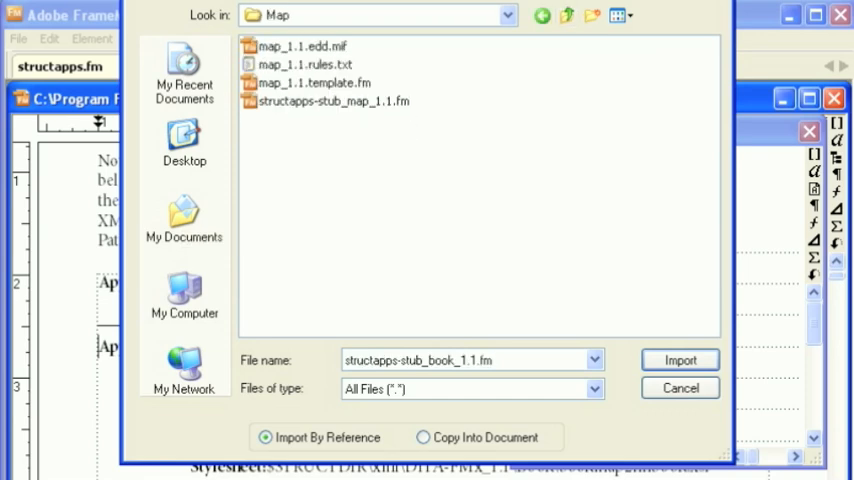
click(333, 101)
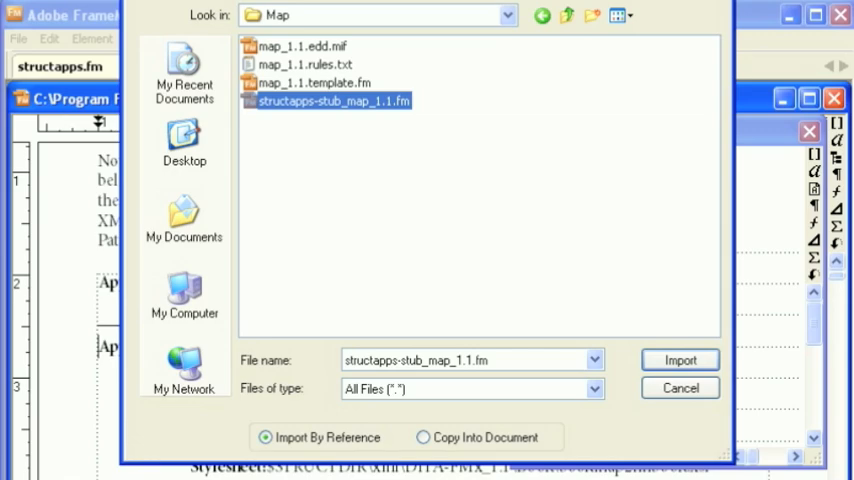
click(680, 360)
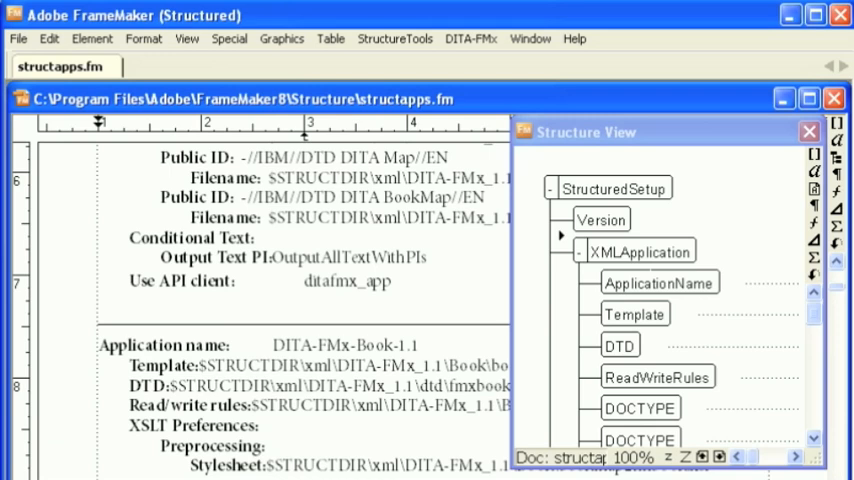
click(562, 235)
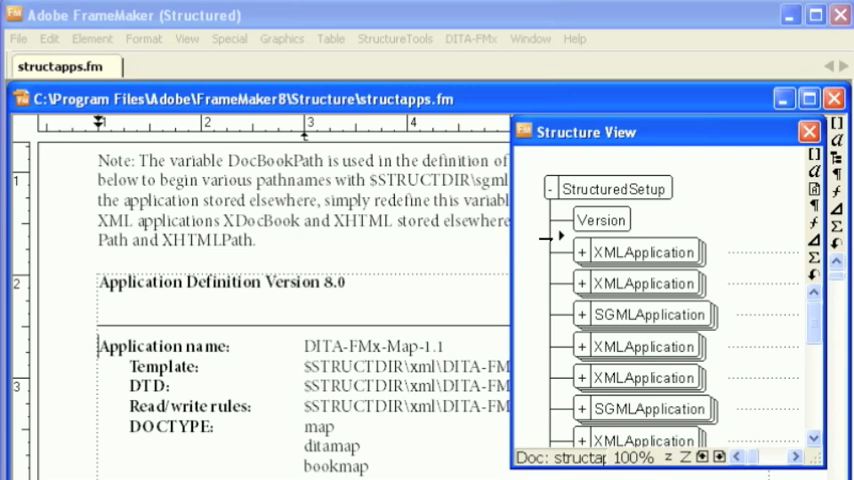
Import structapps-stub_topic_1.1.fm from the Topic folder, then close Structure View
click(18, 38)
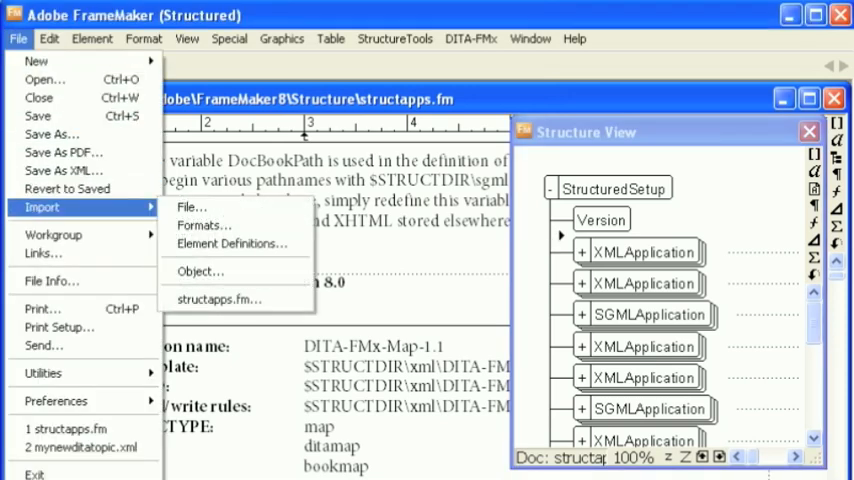
click(191, 207)
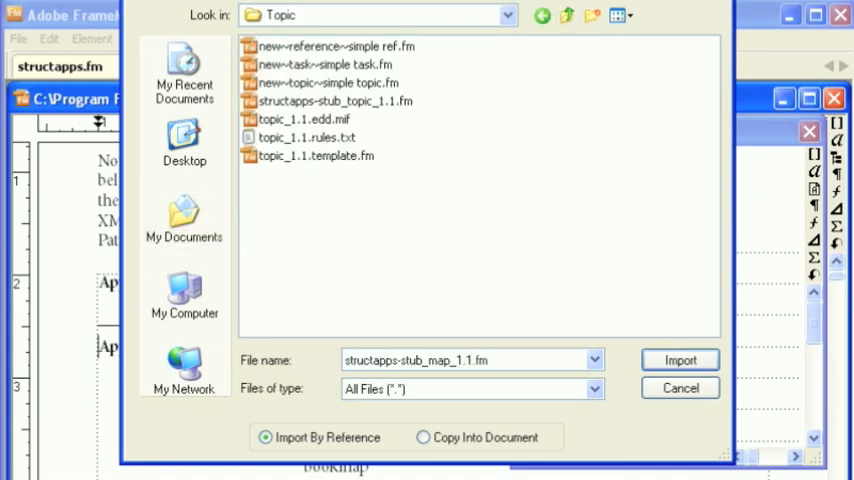
click(335, 101)
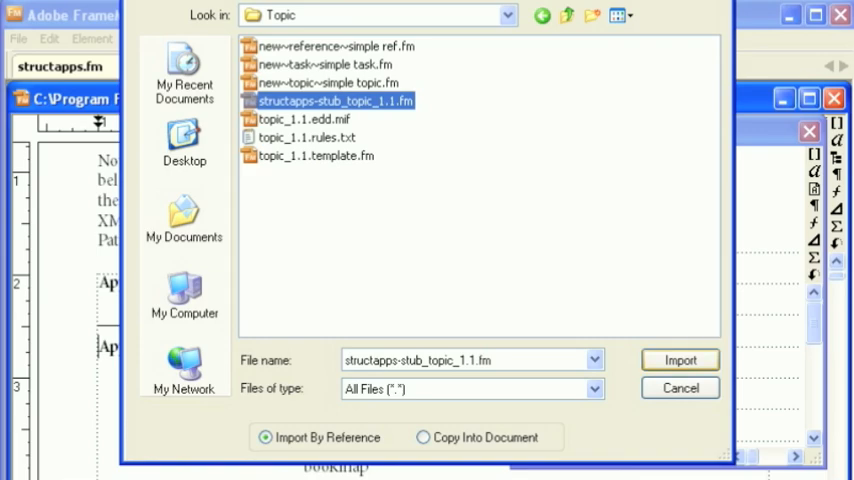
click(680, 360)
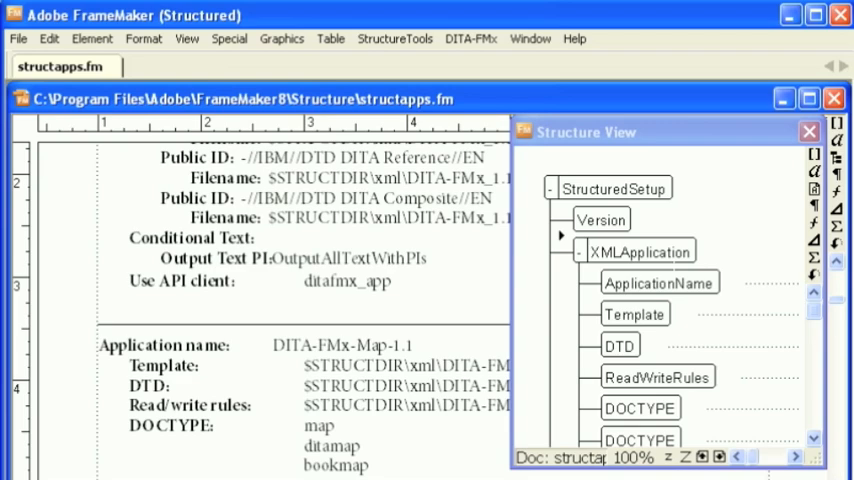
click(809, 131)
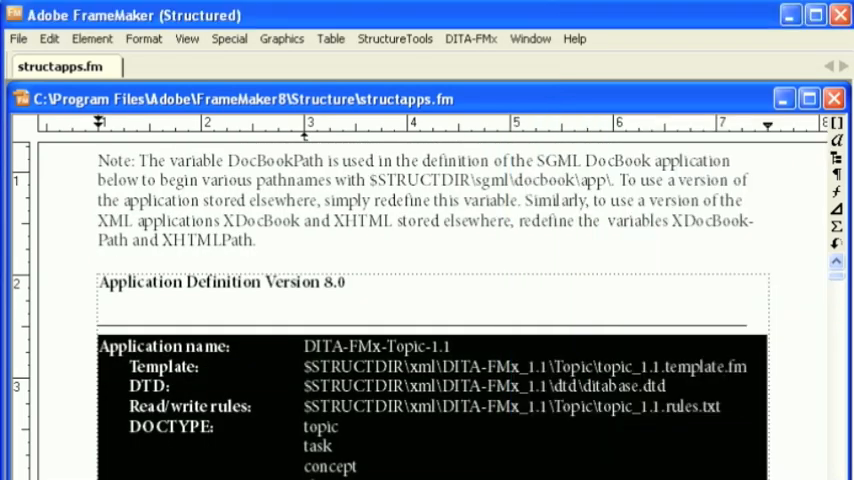
Read the structured application definitions from StructureTools and dismiss the completion message
click(18, 38)
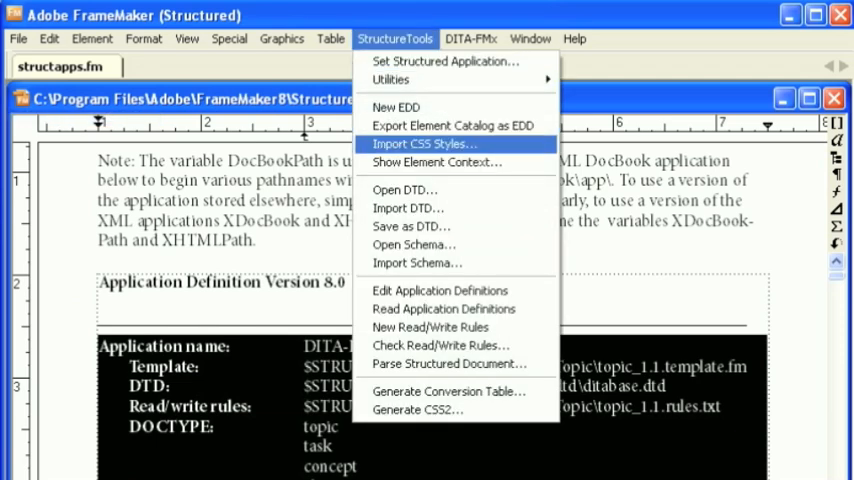
mouse_move(443, 308)
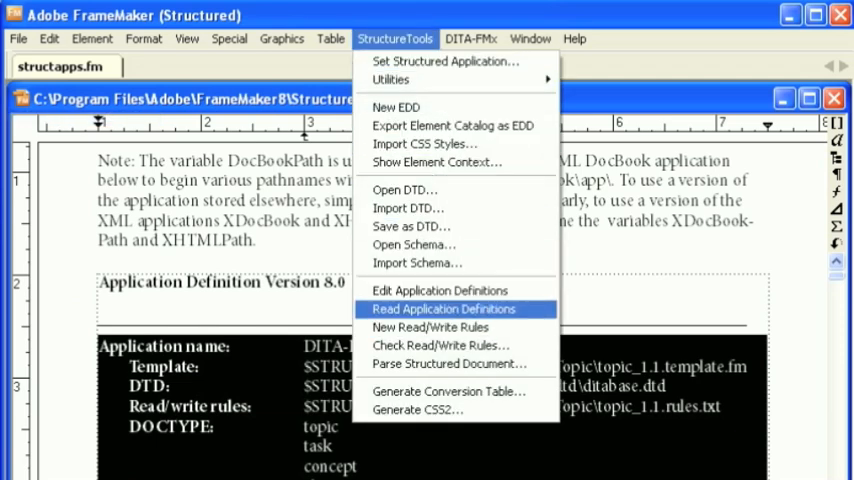
click(442, 308)
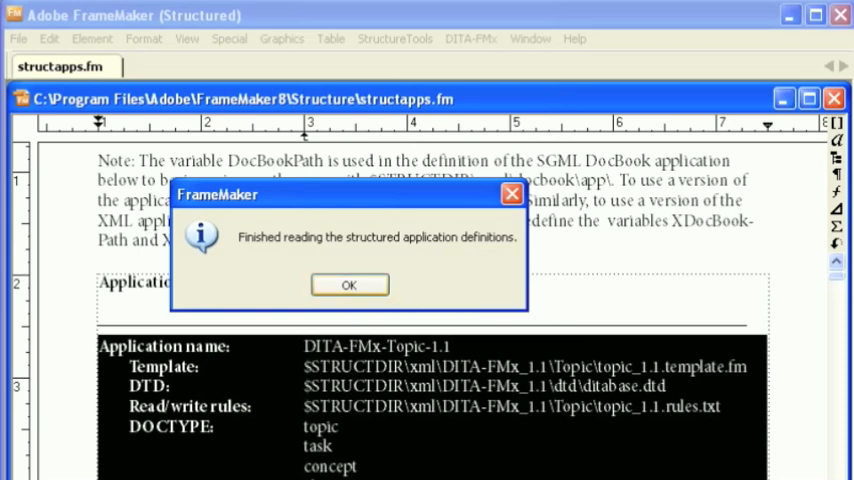
click(349, 285)
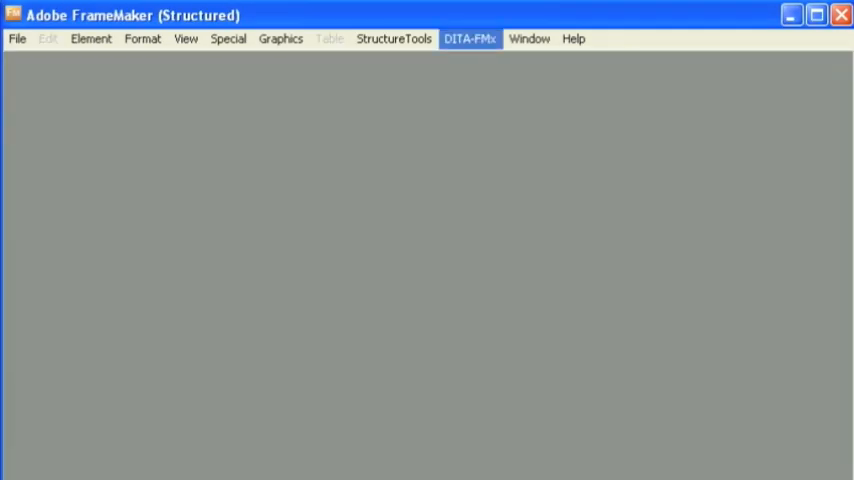
Choose DITA-FMx 'Unregistered. Try Now?' and accept opening the leximation.com trial page
click(469, 38)
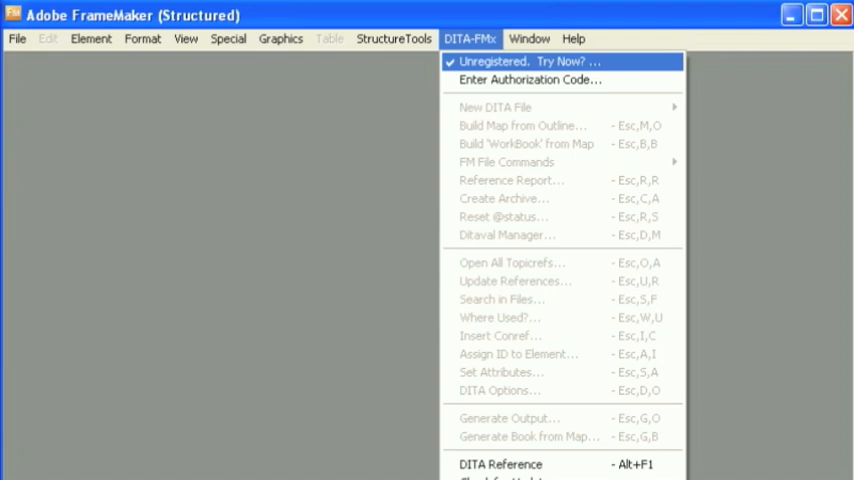
click(528, 61)
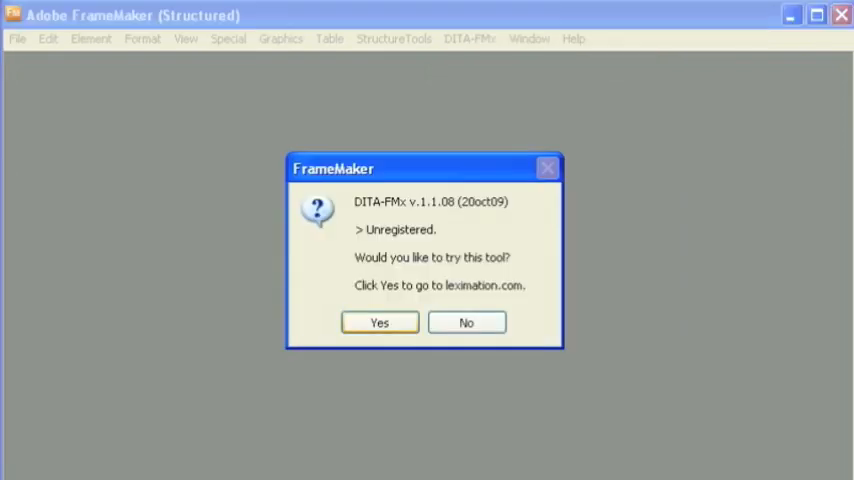
click(379, 322)
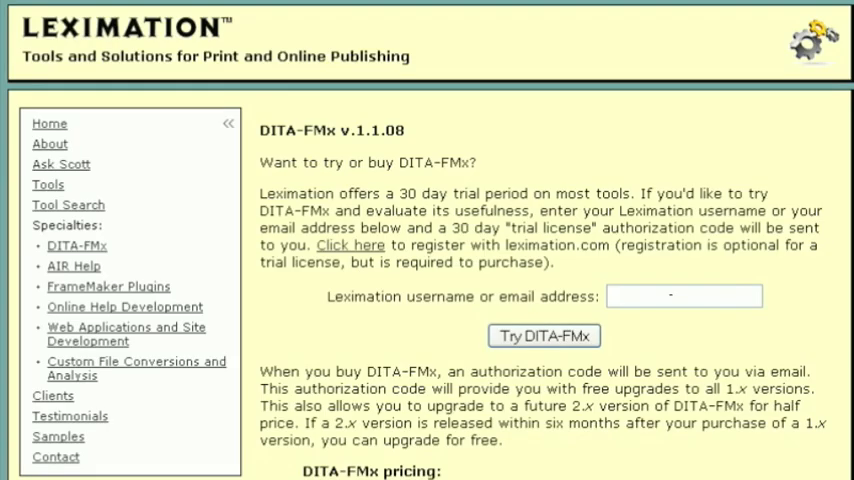
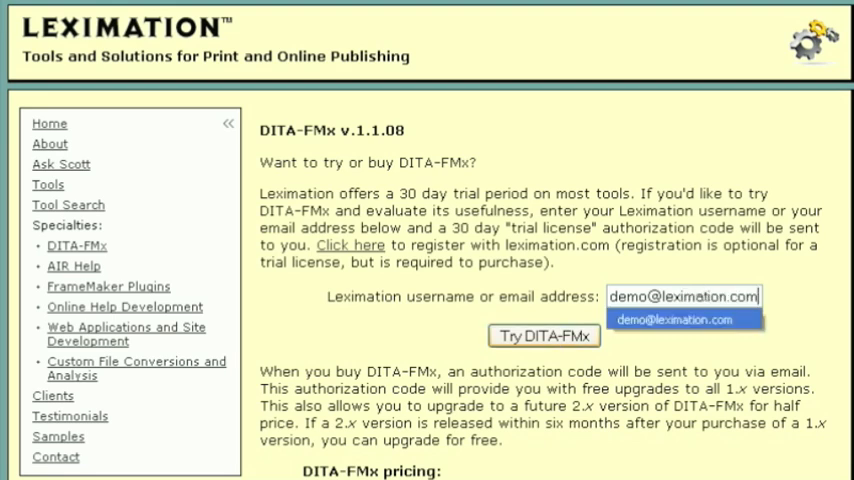
Request a DITA-FMx trial with email 'demo@' and copy the emailed authorization code
click(543, 335)
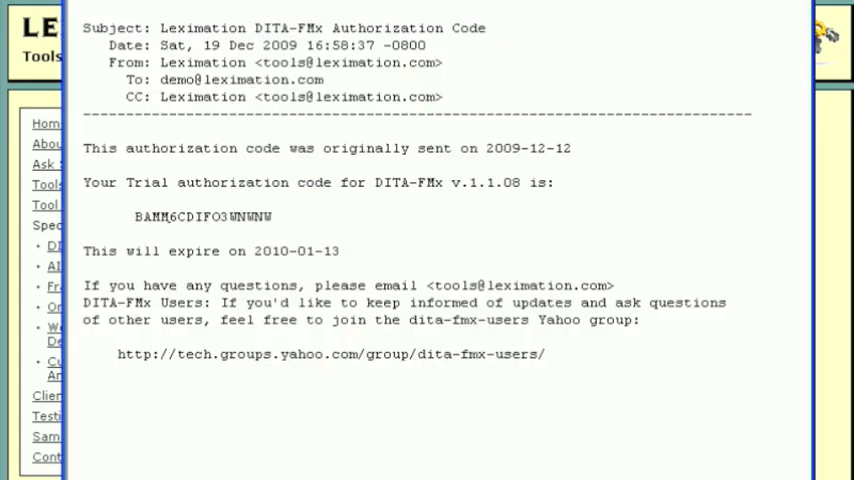
right_click(200, 217)
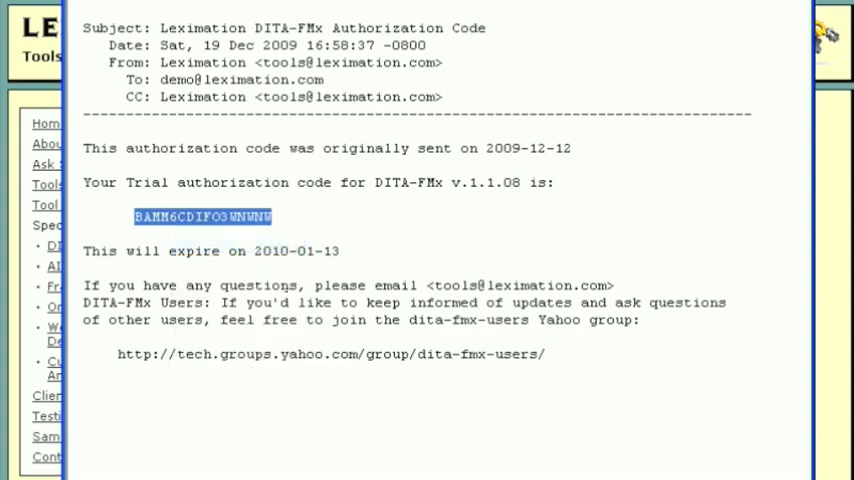
click(469, 38)
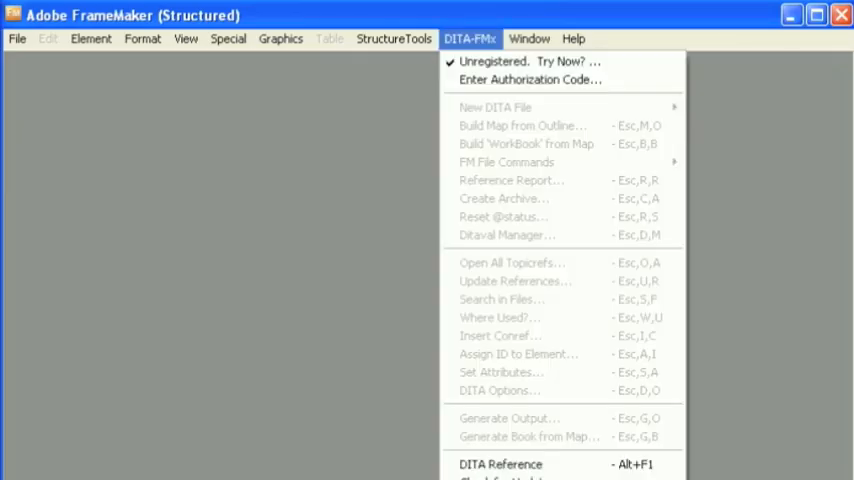
Paste the trial code into Enter Authorization Code, submit, and confirm the 2010-01-13 license
click(529, 79)
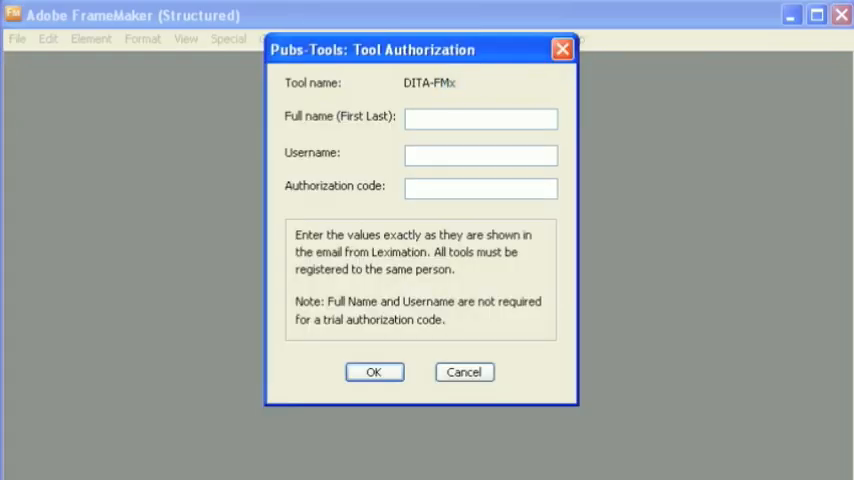
right_click(480, 188)
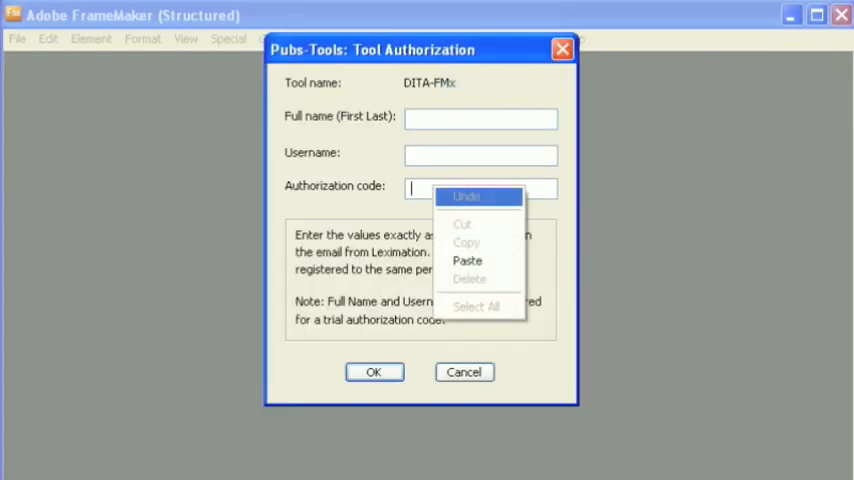
click(467, 260)
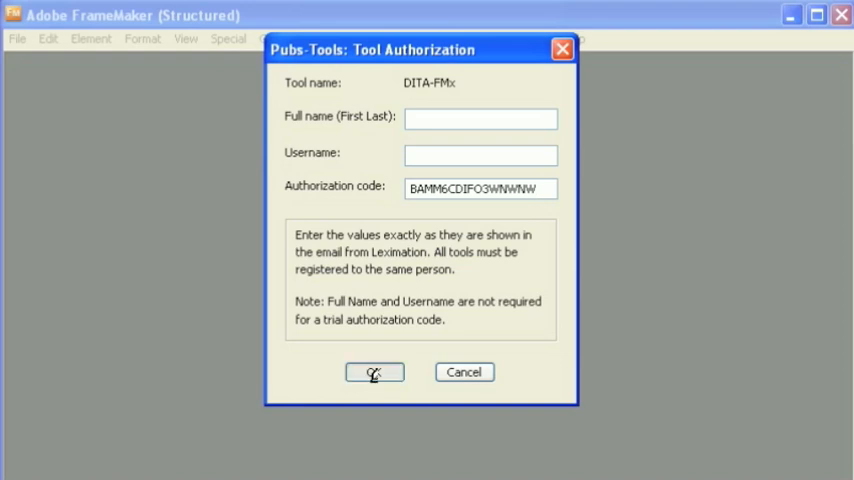
click(374, 371)
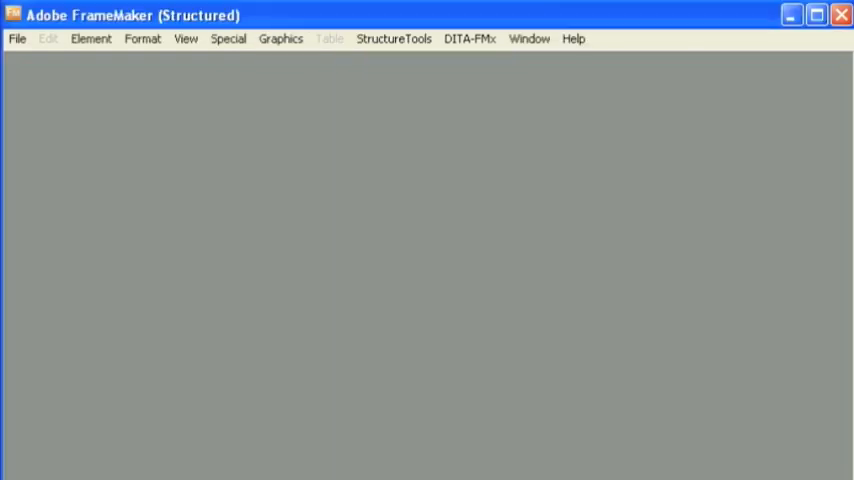
click(469, 38)
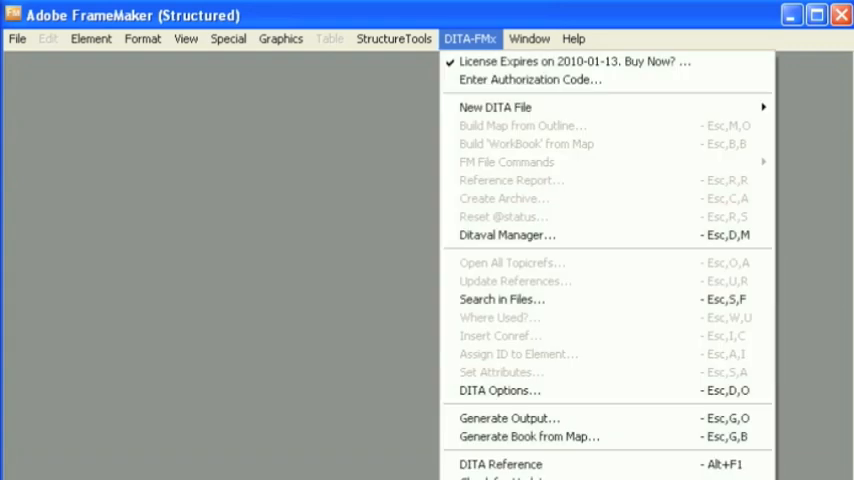
mouse_move(515, 281)
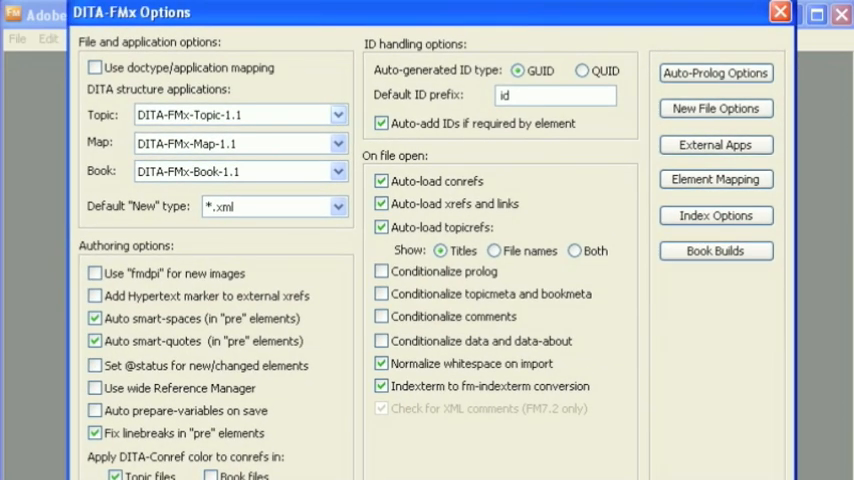
Confirm DITA-FMx-Topic-1.1, Map-1.1 and Book-1.1 in DITA Options and apply
click(338, 114)
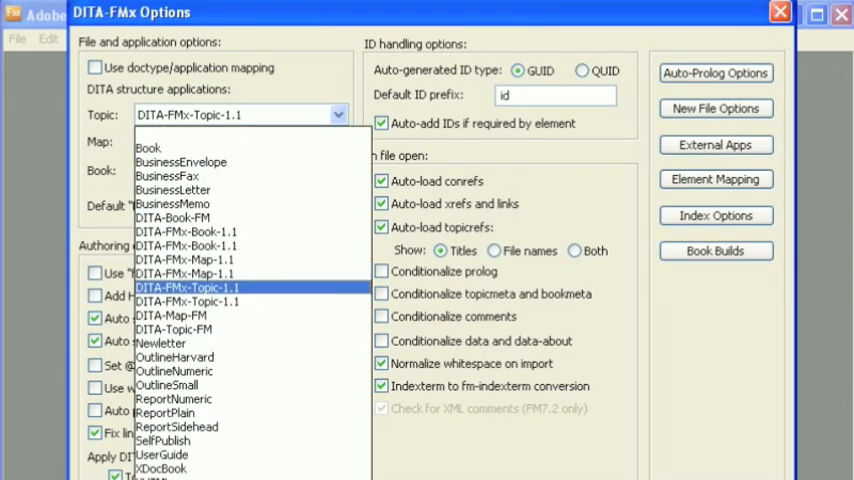
click(188, 287)
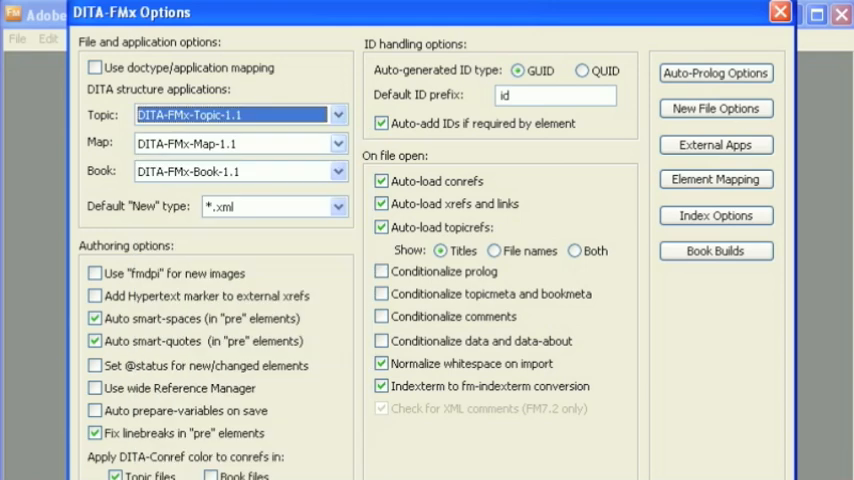
click(230, 143)
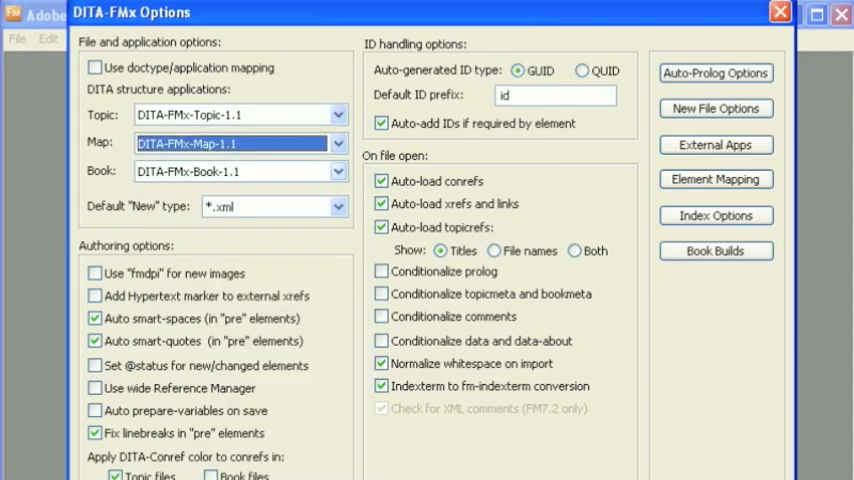
click(235, 171)
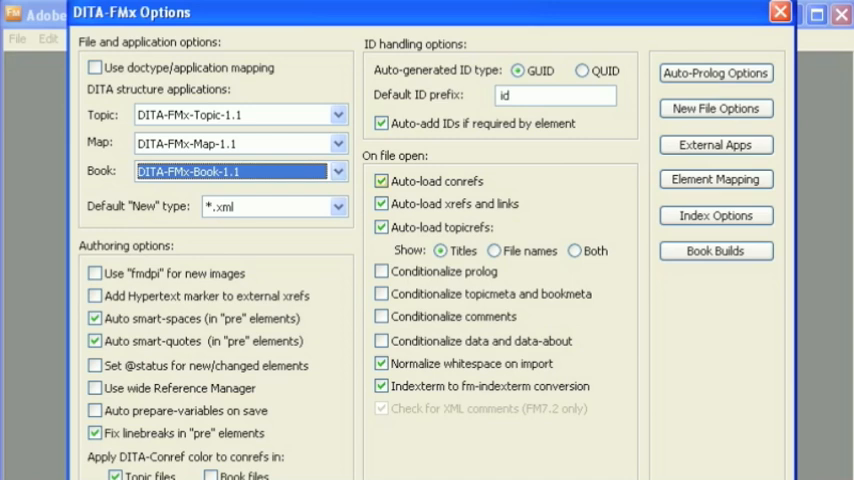
click(779, 12)
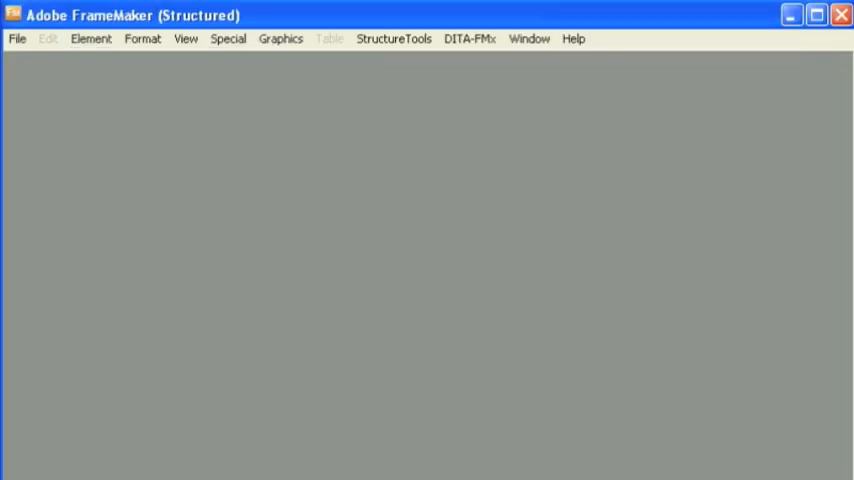
Create a new DITA topic titled 'my new dita topic' saved in My Documents
click(469, 38)
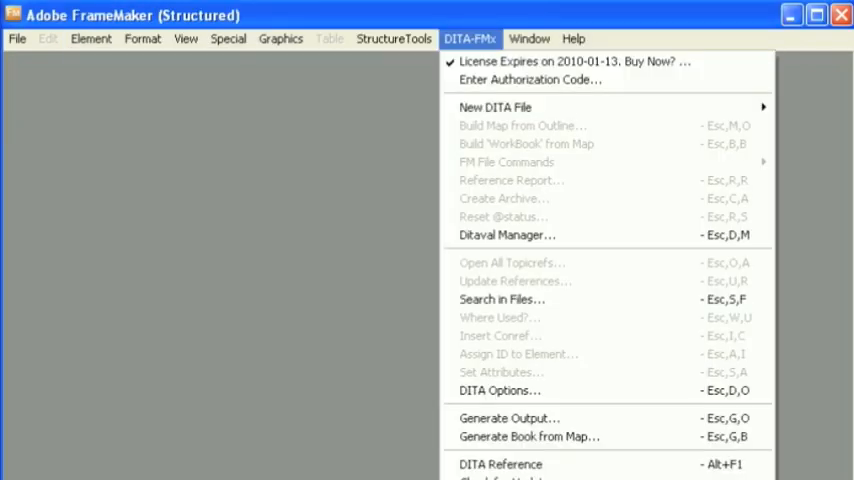
mouse_move(495, 107)
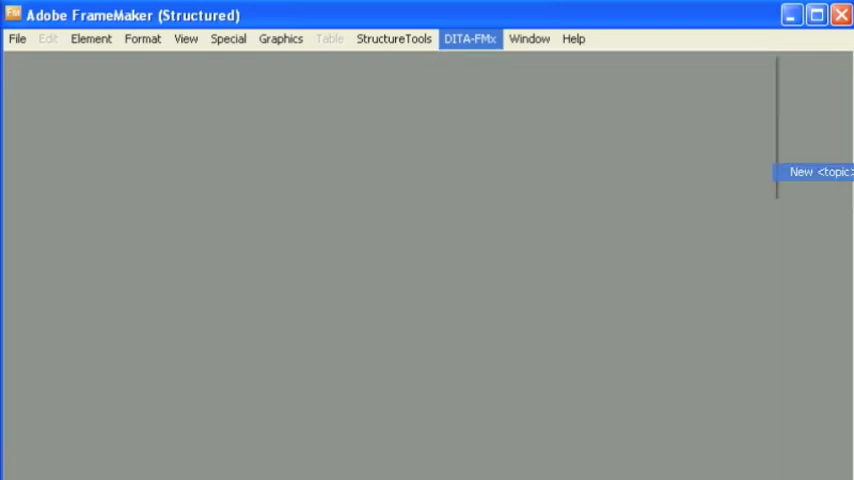
click(820, 171)
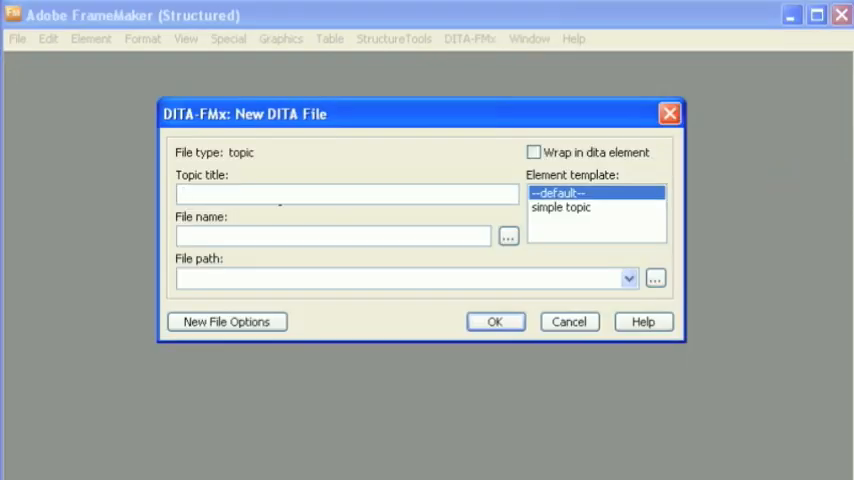
text(my)
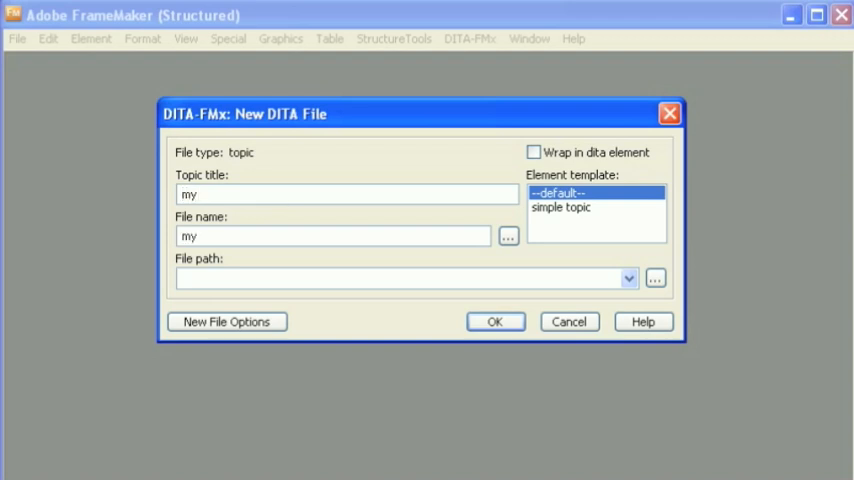
text(new)
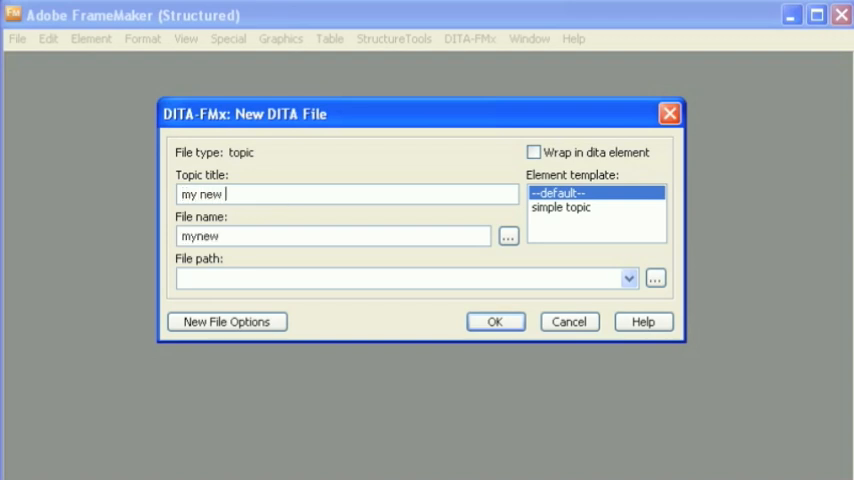
text(dita)
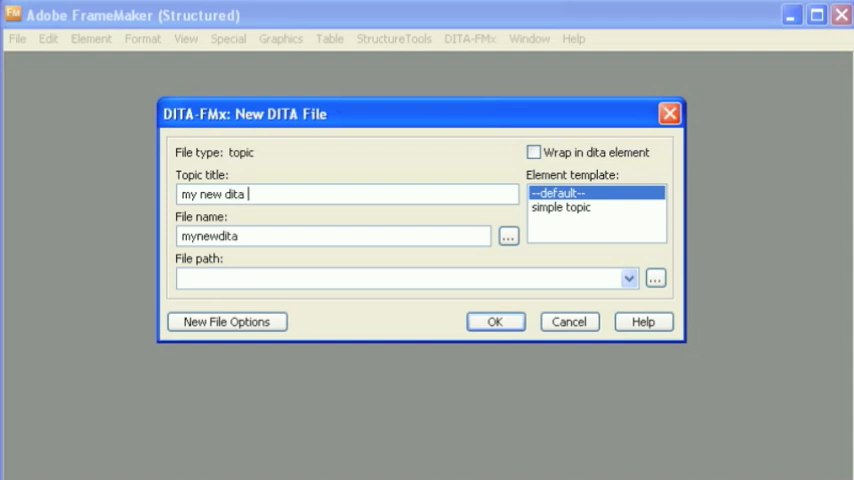
text(topic)
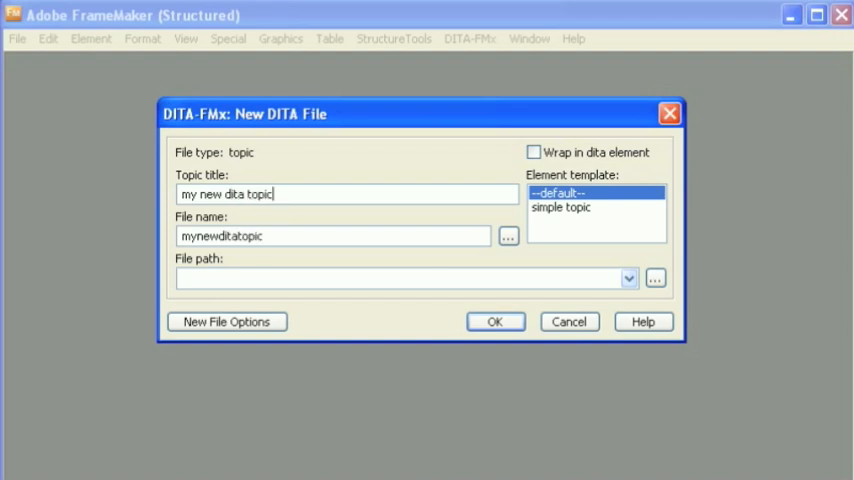
click(654, 278)
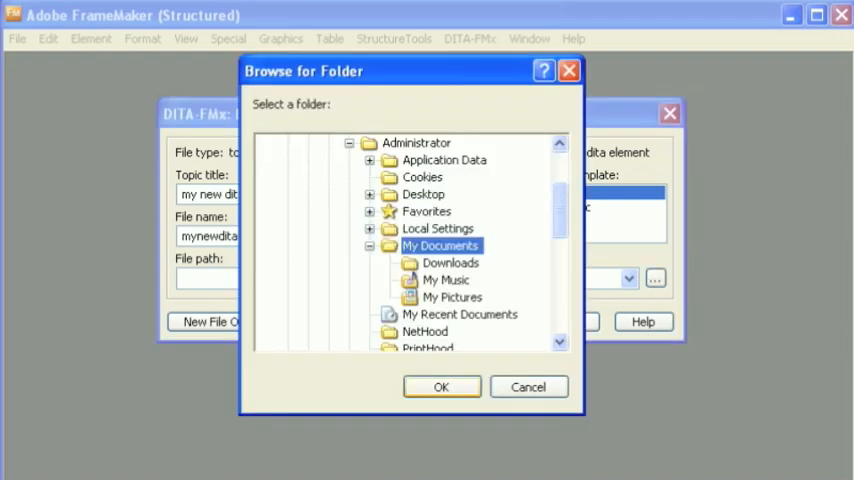
click(441, 387)
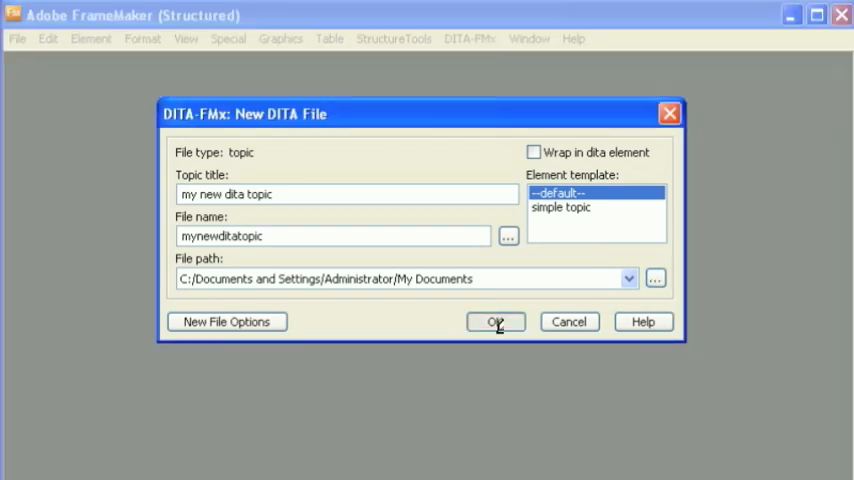
click(495, 321)
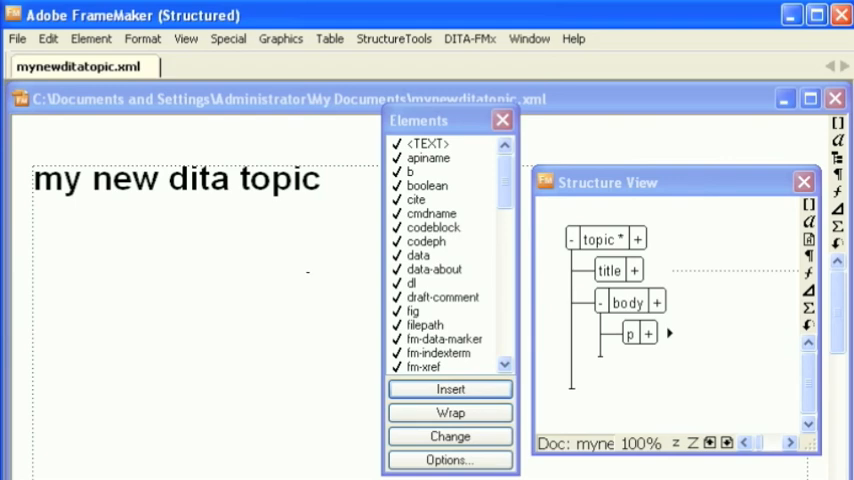
Type 'this is a new paragraph' into the topic body's p element
text(this is a new)
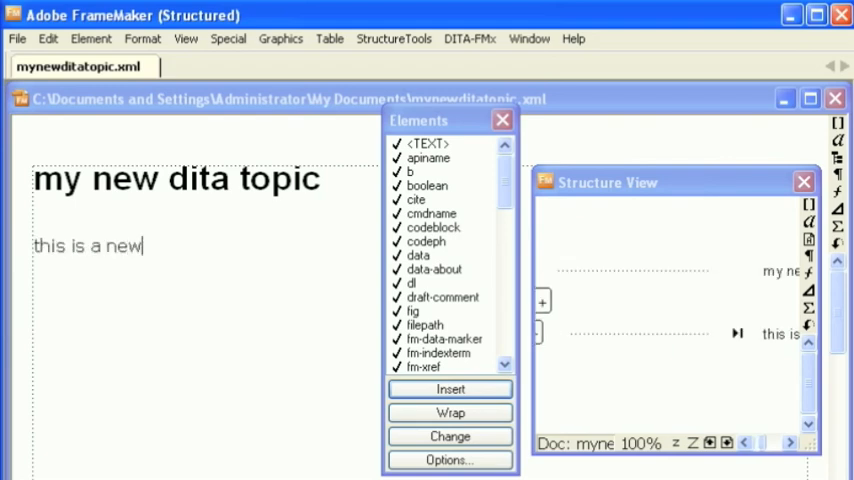
text(paragraph)
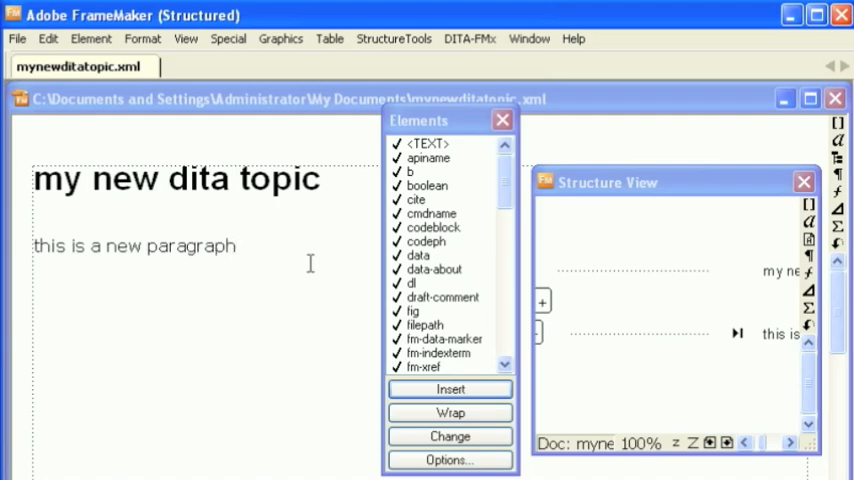